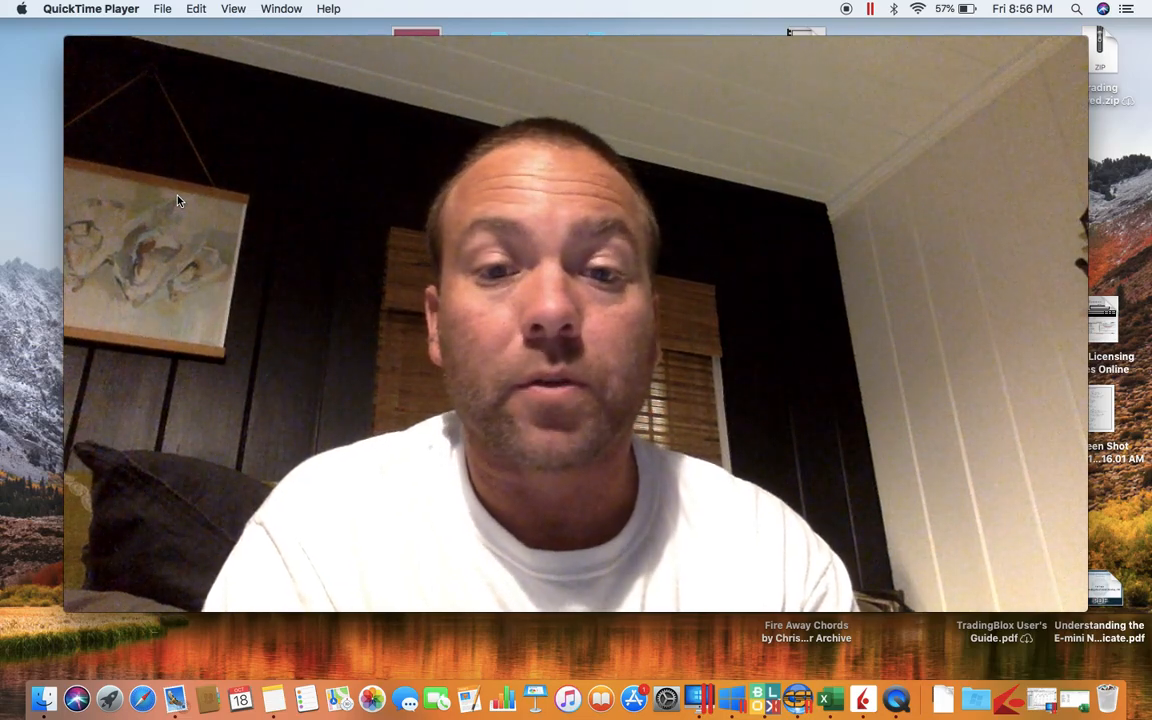
pyautogui.moveTo(829, 697)
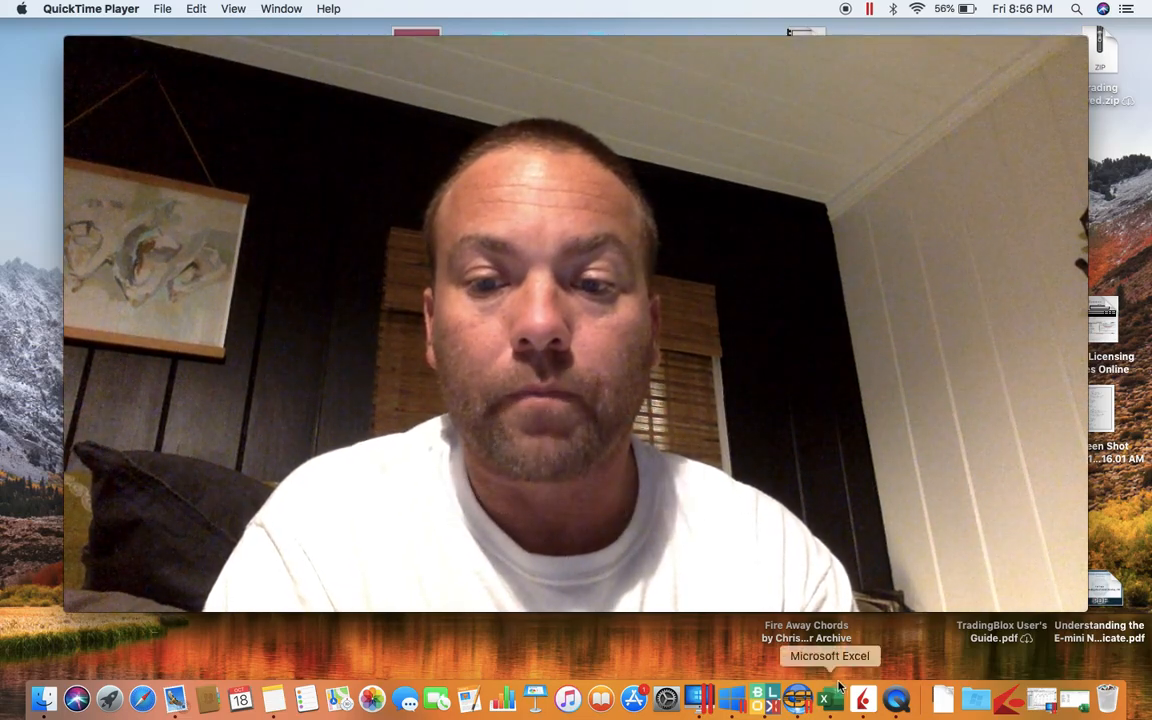
# - Bring the Excel position-sizing workbook to the front from the Dock
pyautogui.click(829, 698)
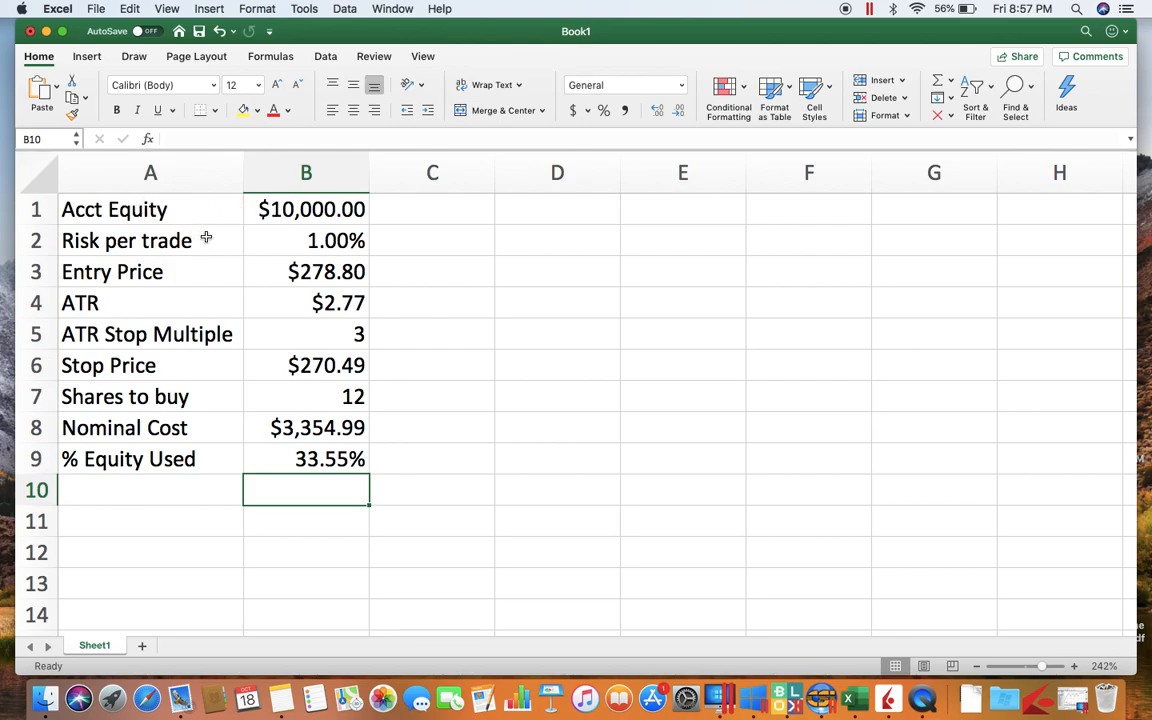
pyautogui.moveTo(274, 241)
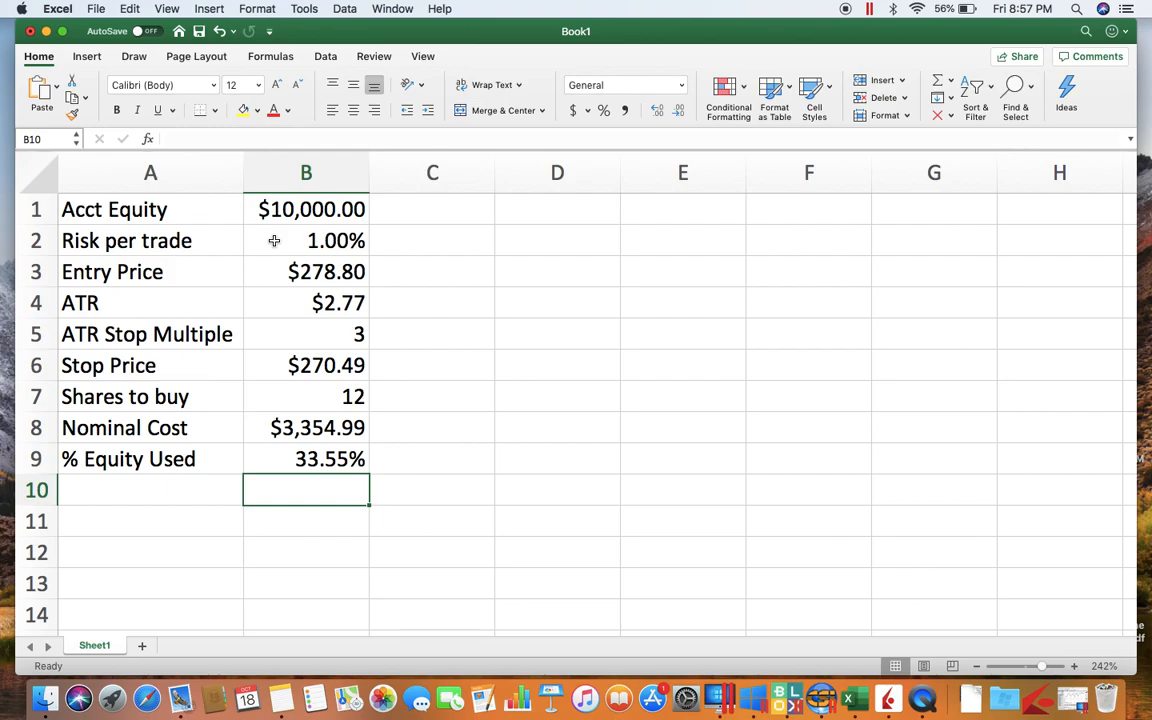
pyautogui.moveTo(244, 238)
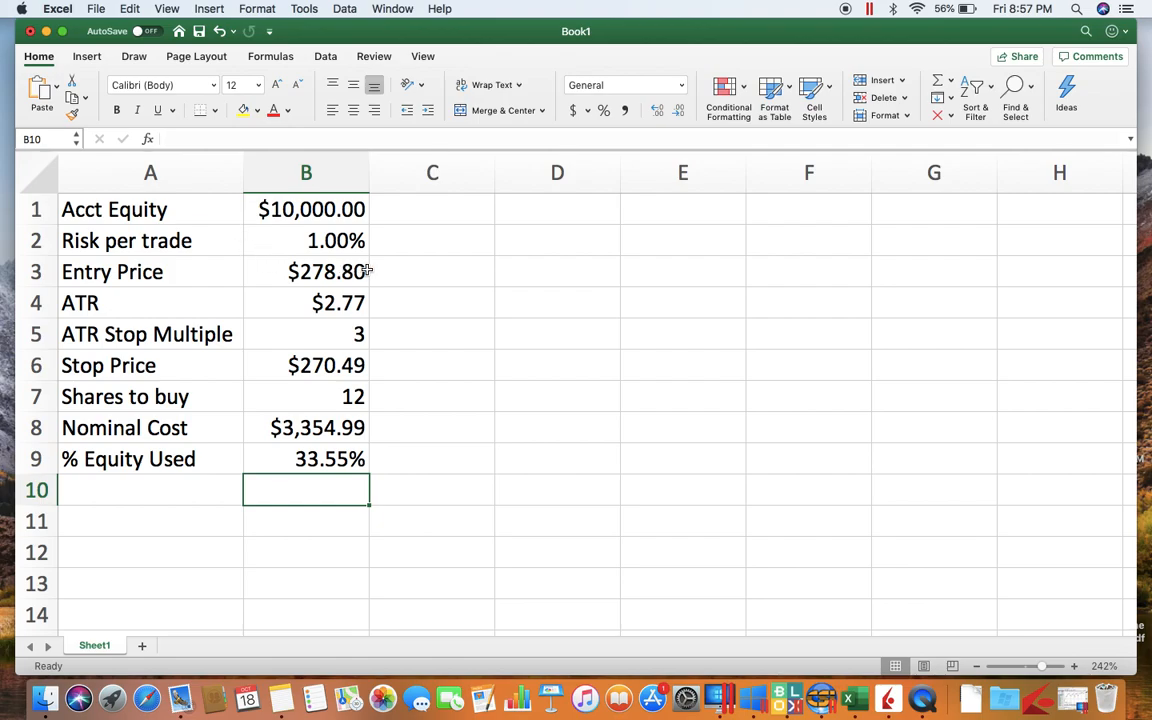
pyautogui.moveTo(384, 268)
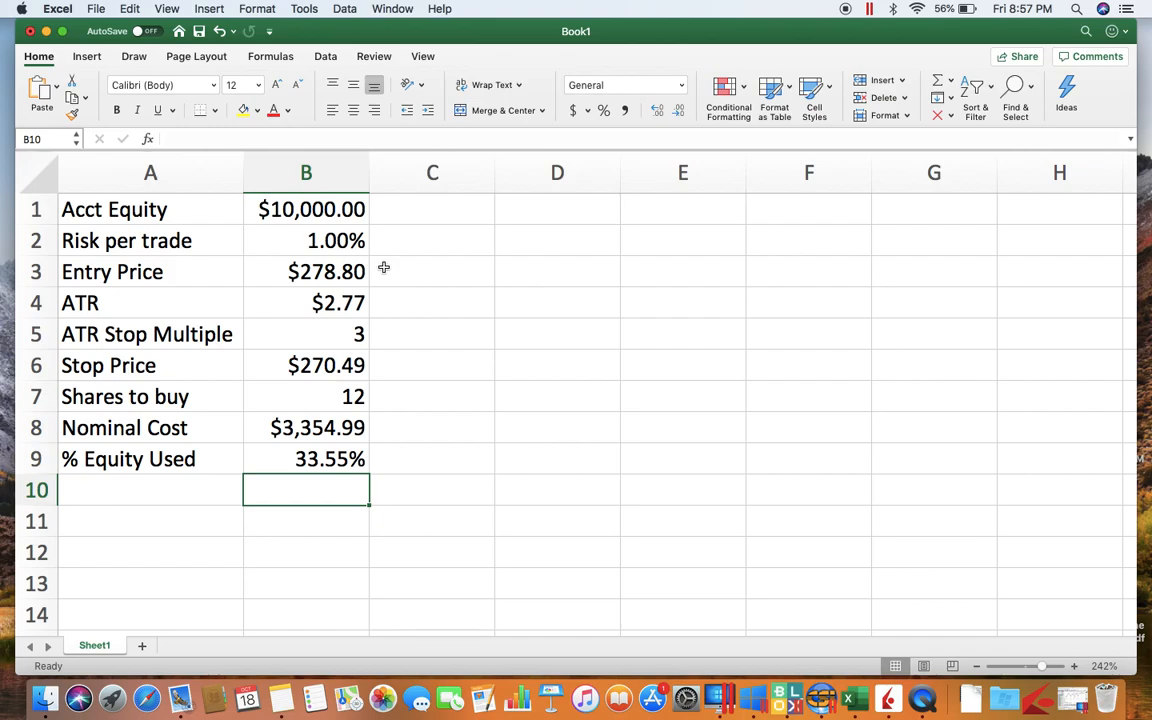
pyautogui.moveTo(392, 294)
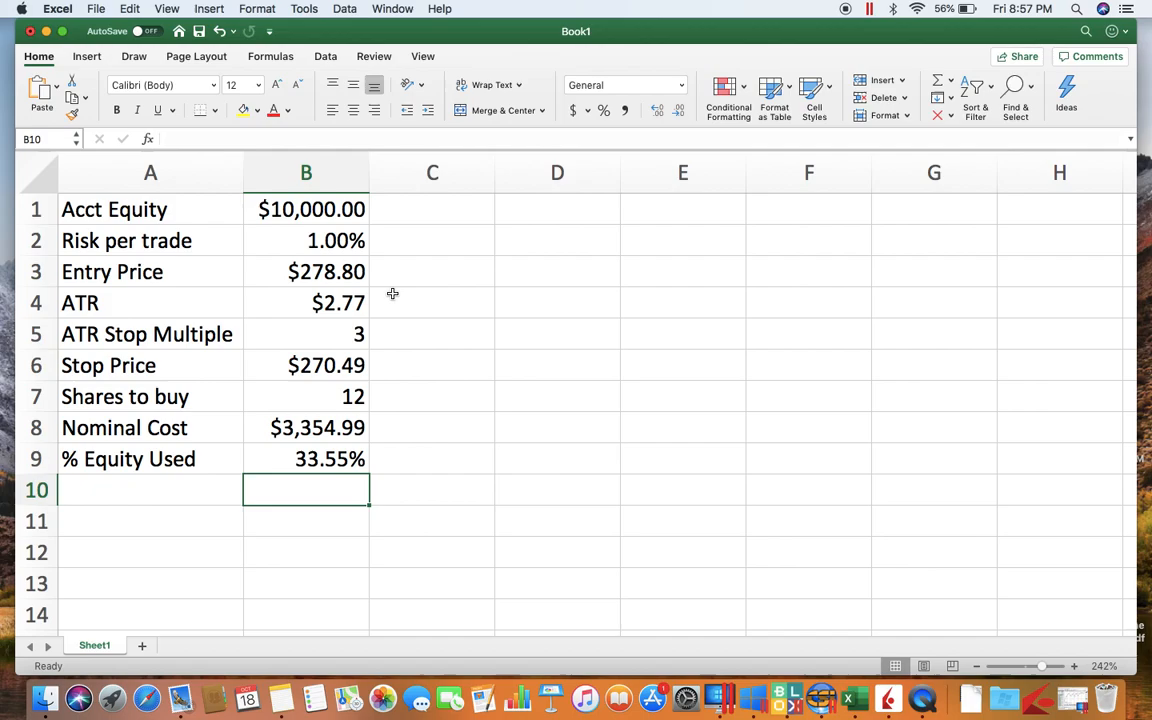
pyautogui.moveTo(359, 328)
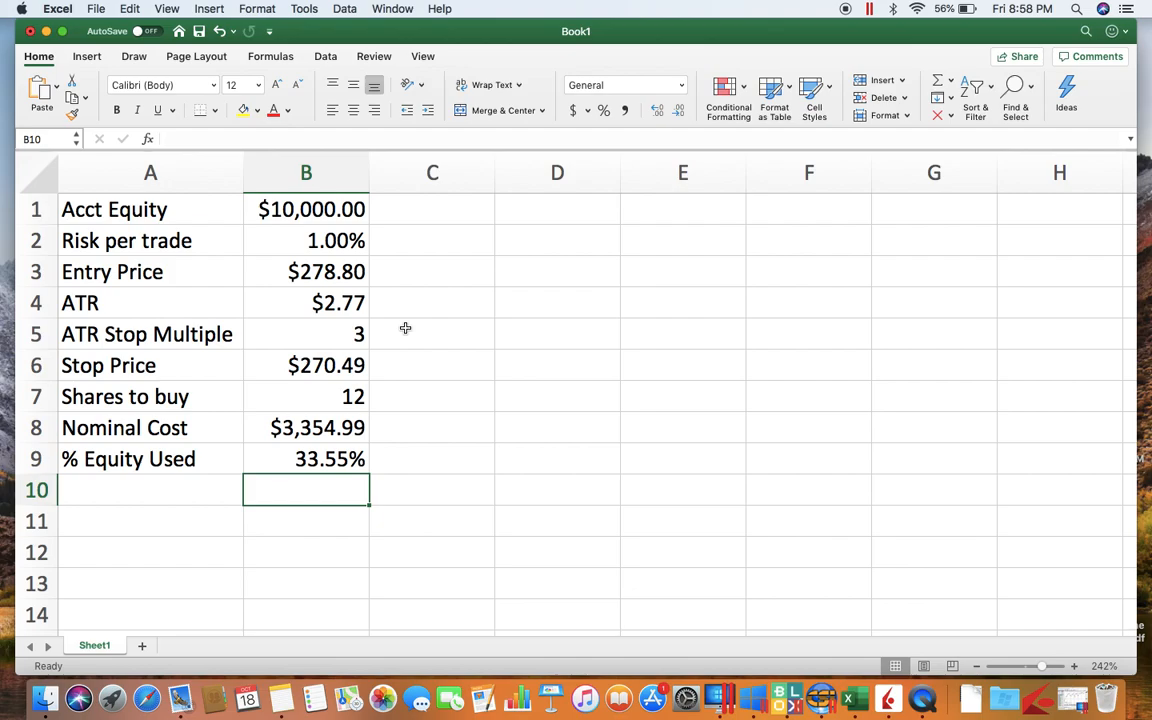
pyautogui.moveTo(388, 327)
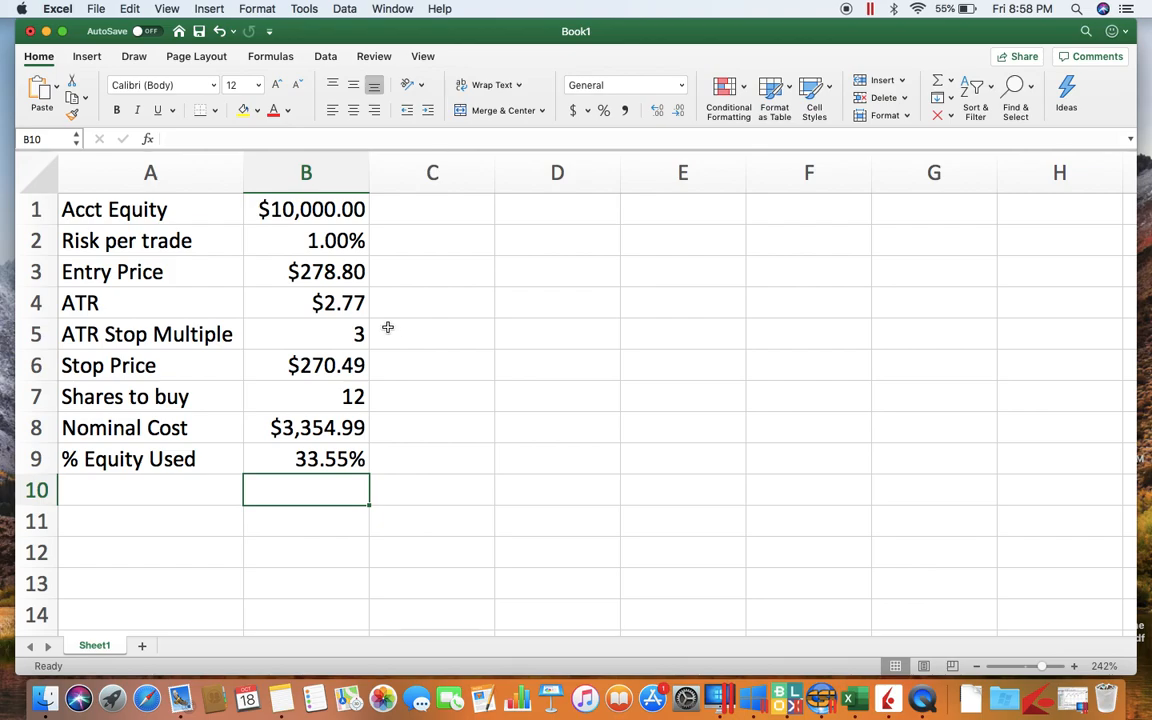
pyautogui.click(306, 365)
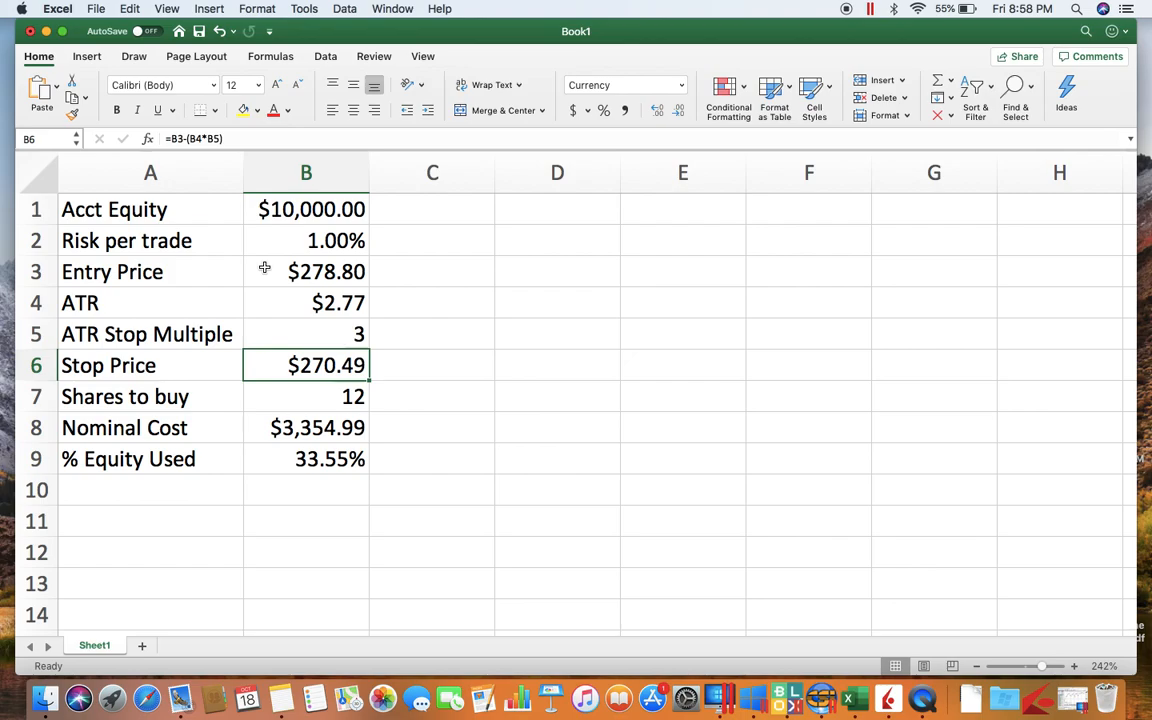
pyautogui.moveTo(261, 300)
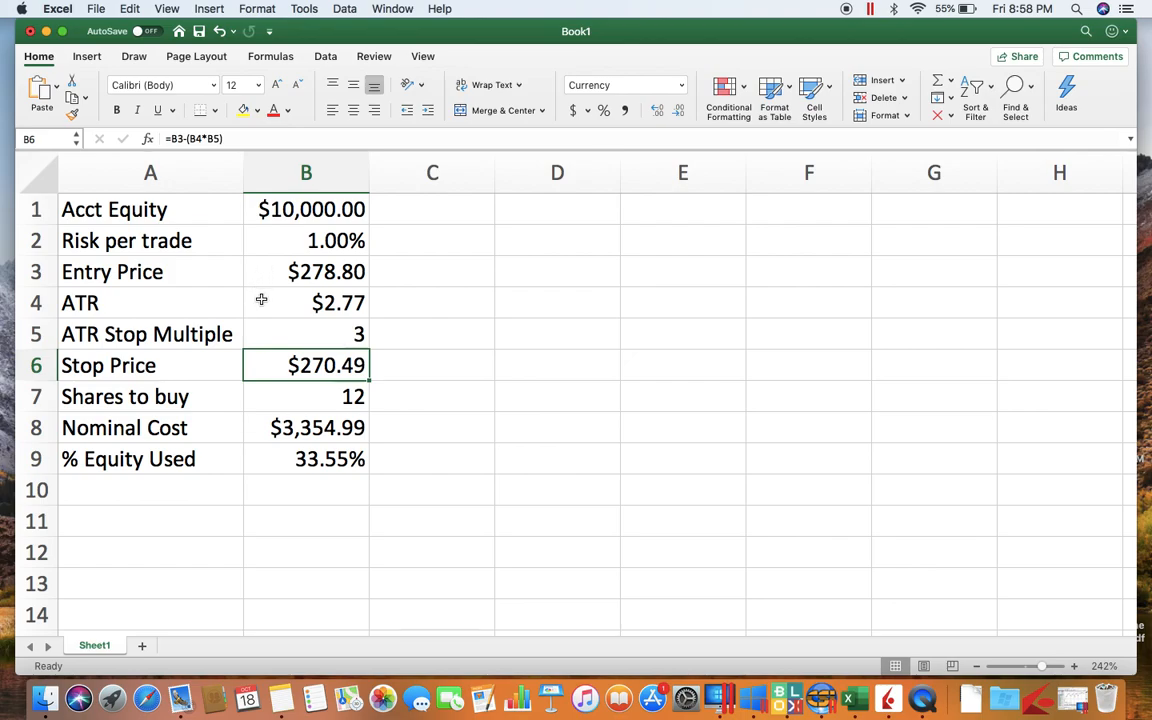
pyautogui.moveTo(281, 334)
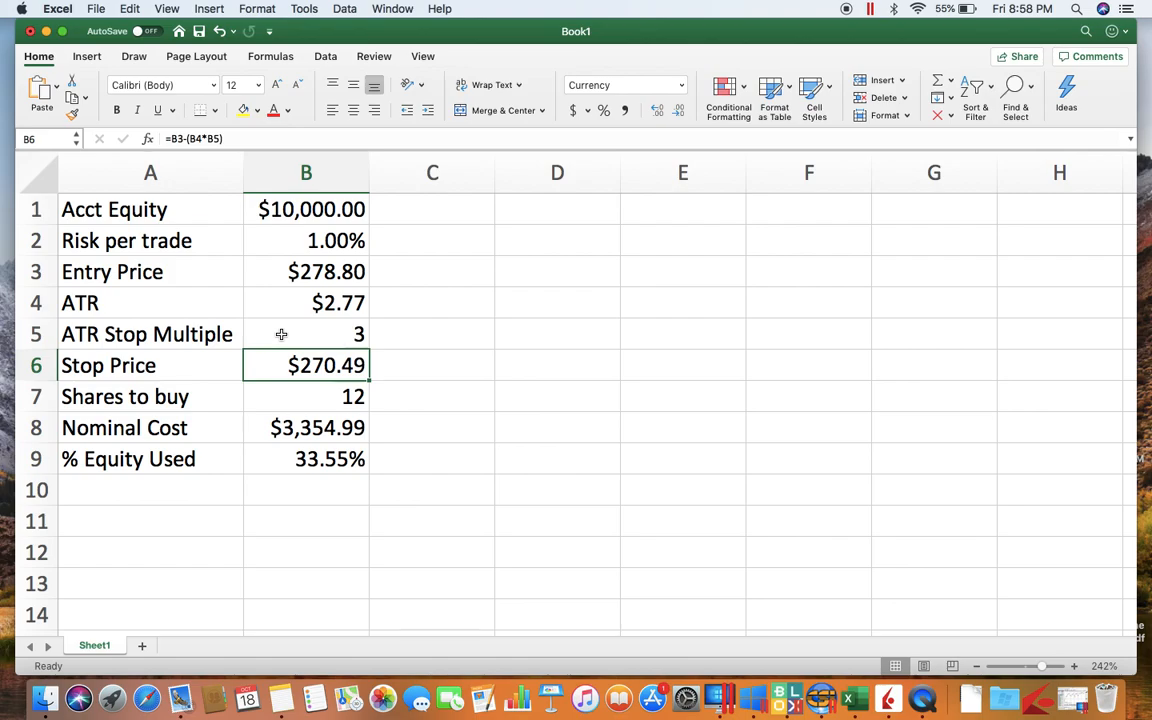
pyautogui.moveTo(277, 272)
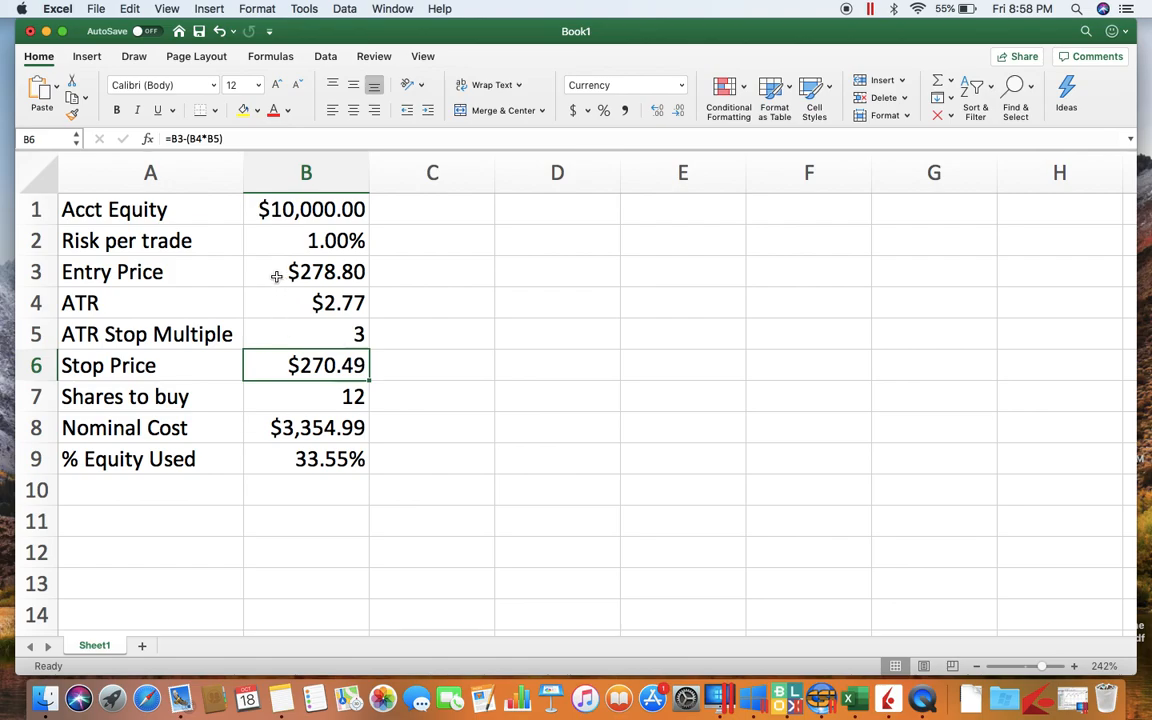
pyautogui.moveTo(265, 366)
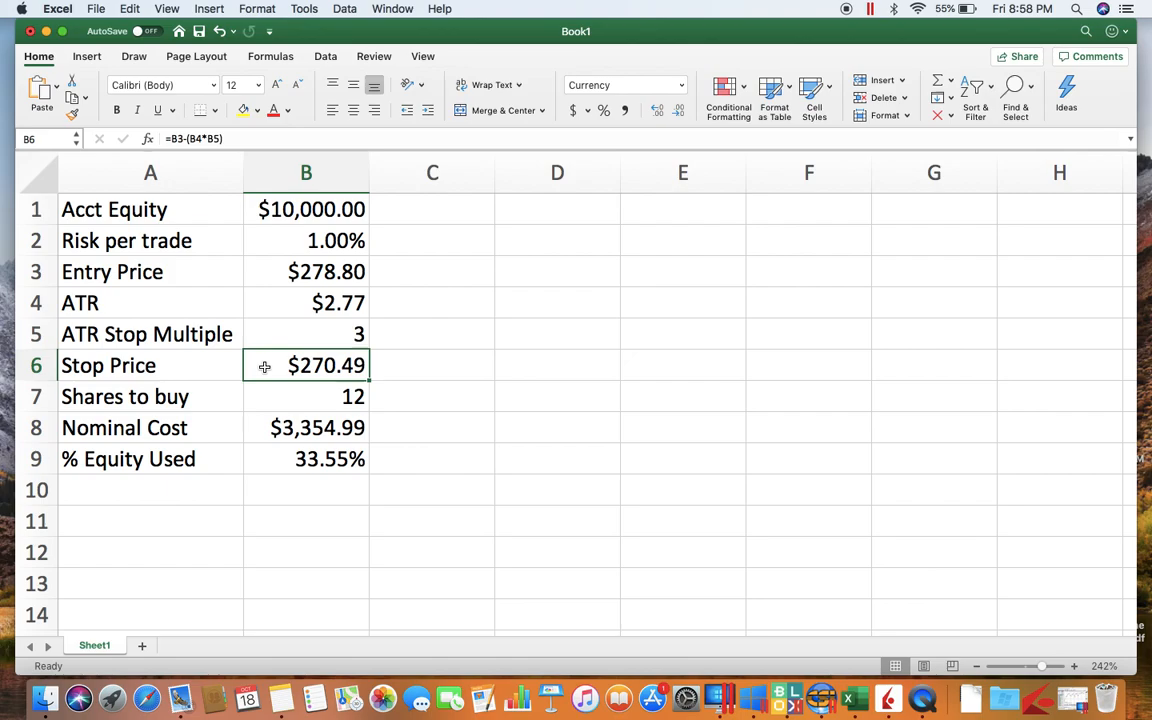
pyautogui.moveTo(388, 367)
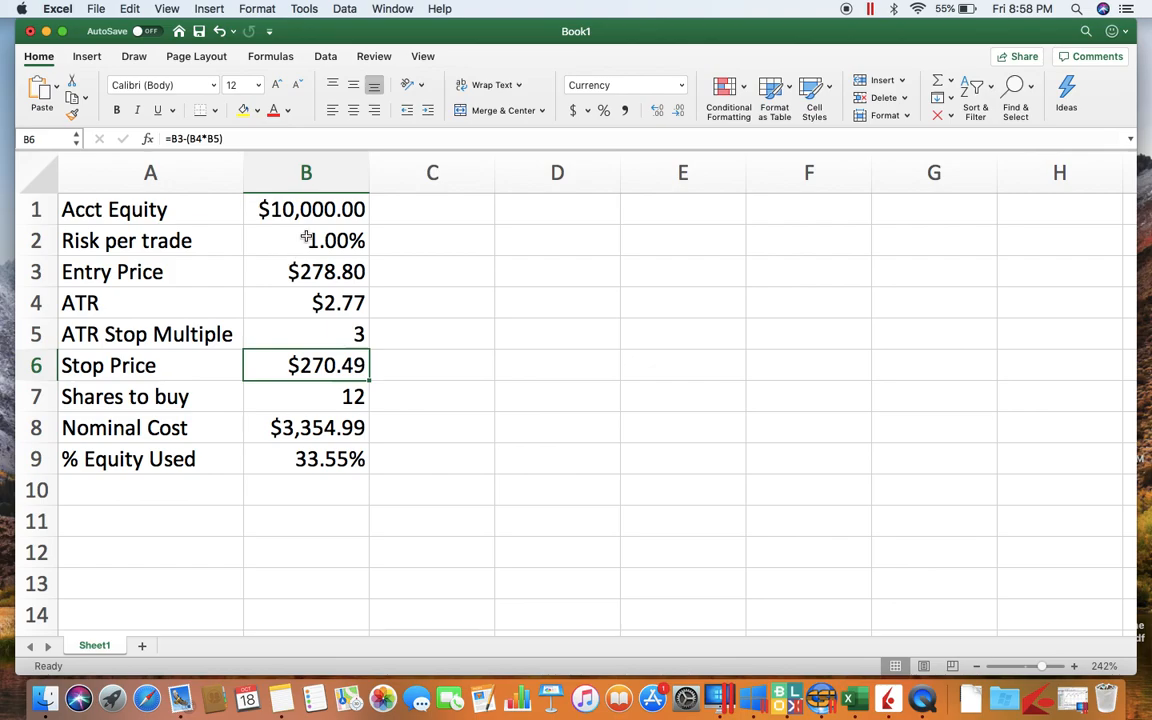
pyautogui.moveTo(361, 377)
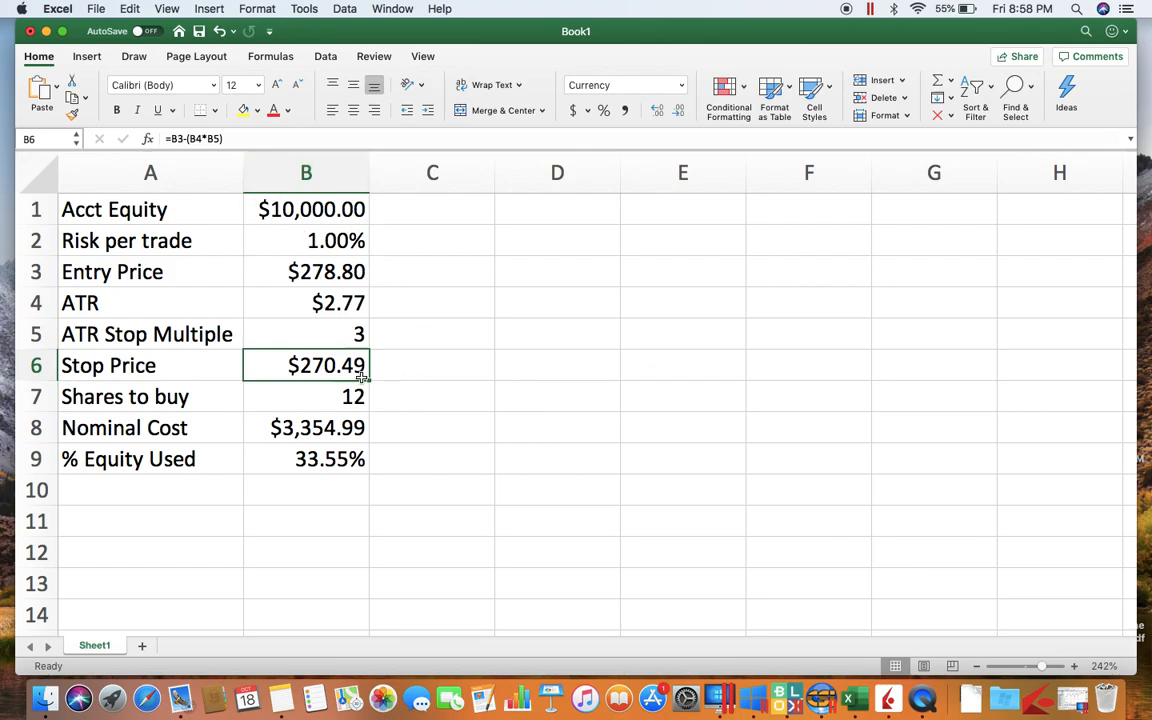
pyautogui.moveTo(264, 365)
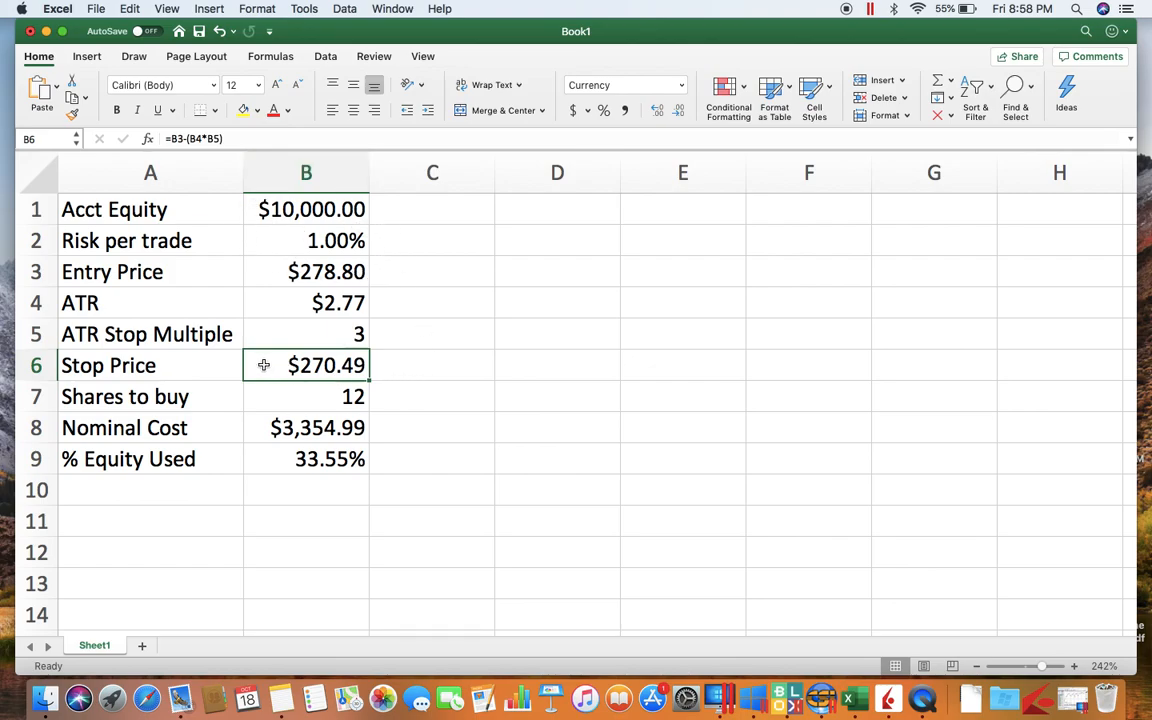
pyautogui.click(306, 396)
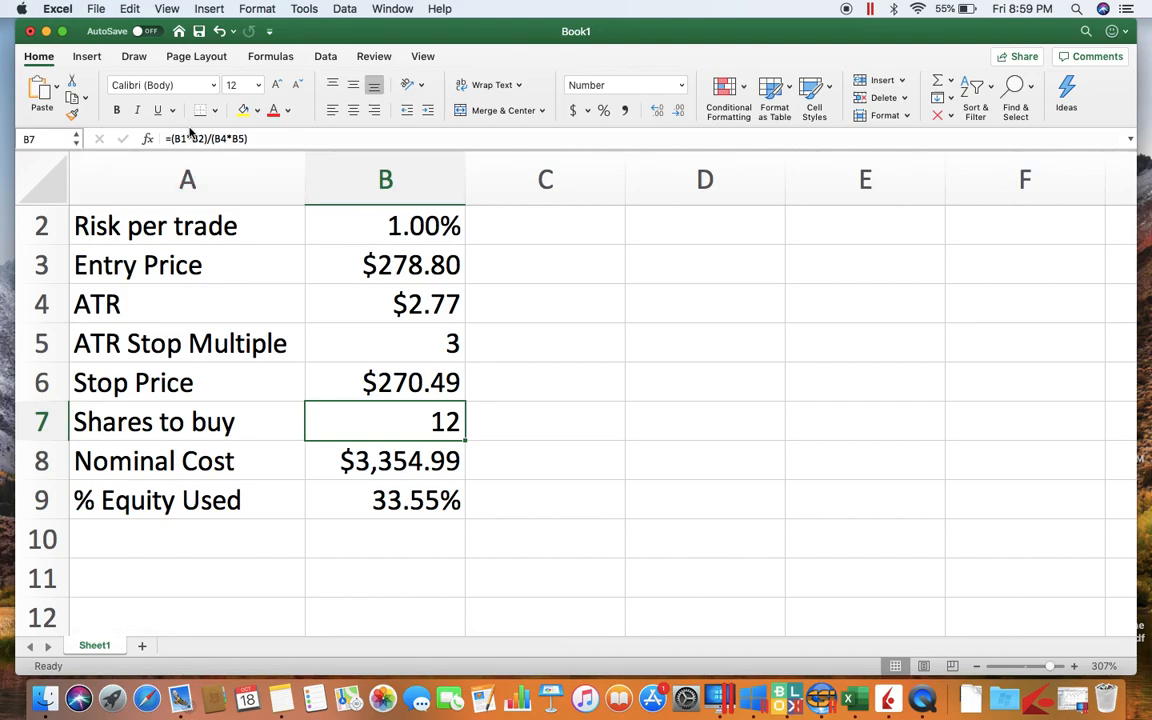
pyautogui.doubleClick(385, 421)
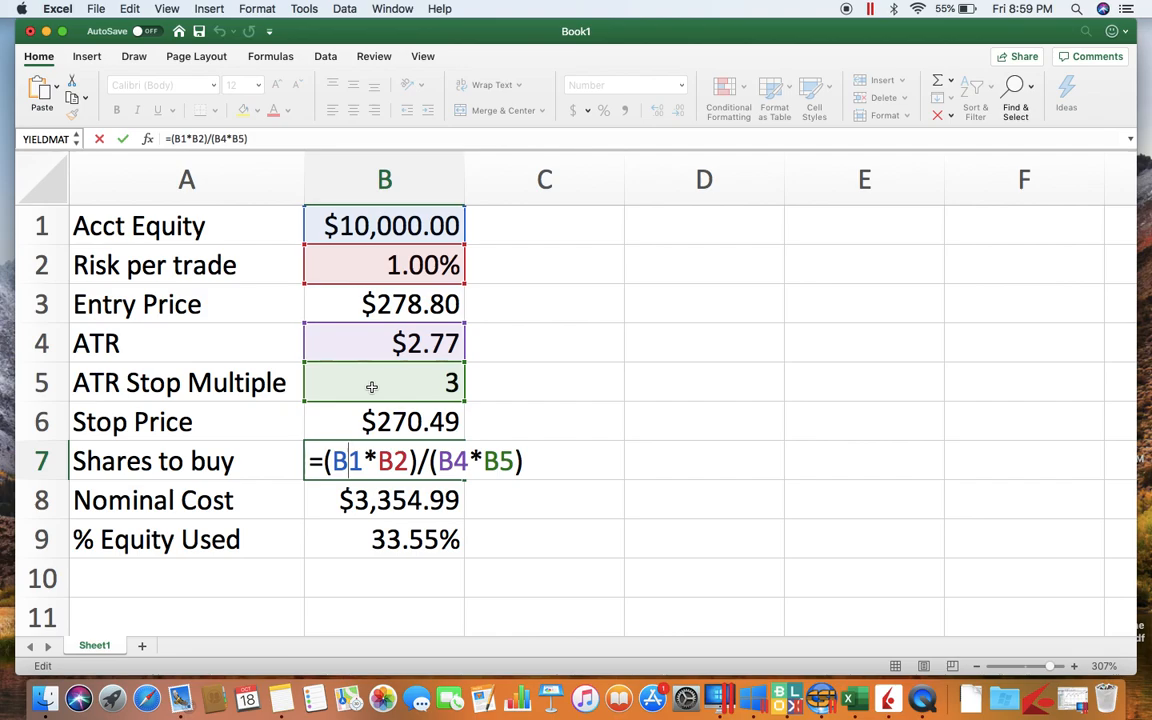
pyautogui.press('Return')
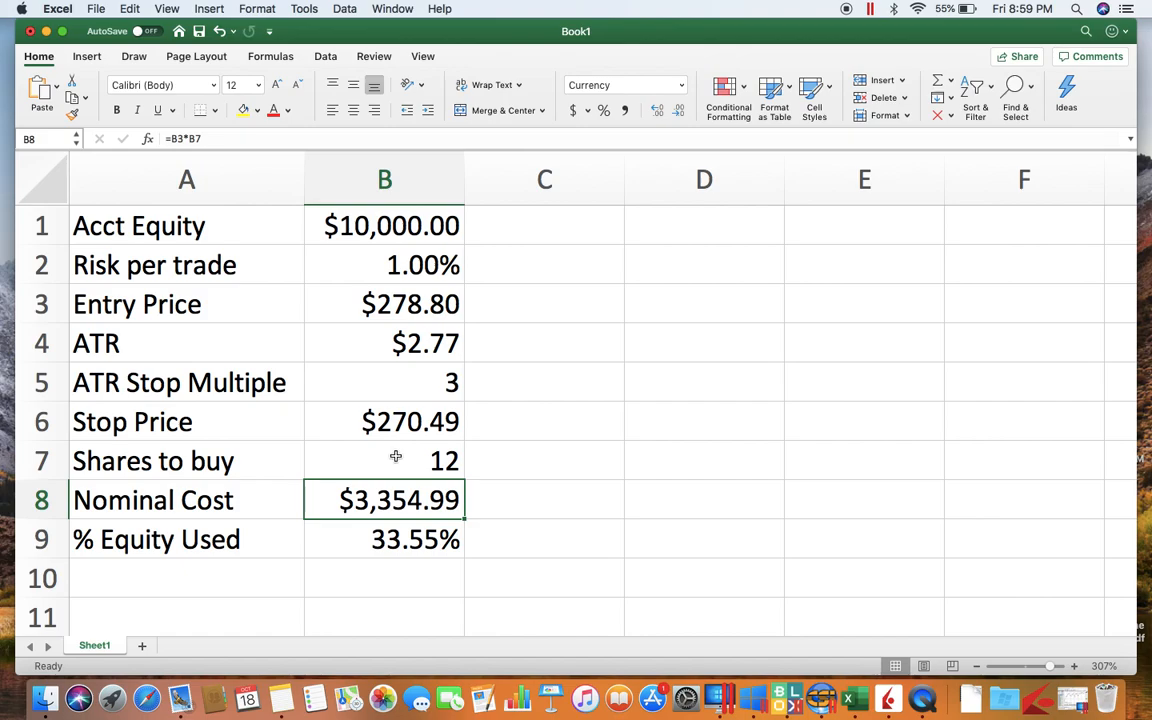
pyautogui.moveTo(365, 271)
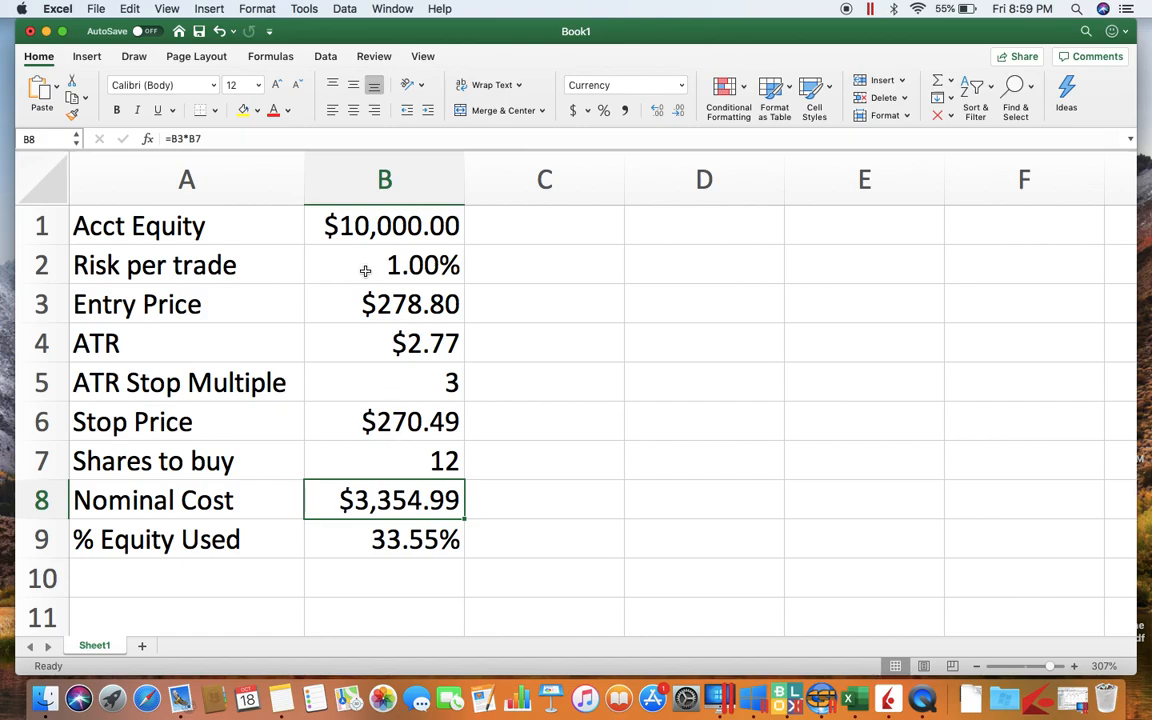
# - Enter =B3*B7 in B8 so Nominal Cost shows $3,354.99
pyautogui.scroll(-3)
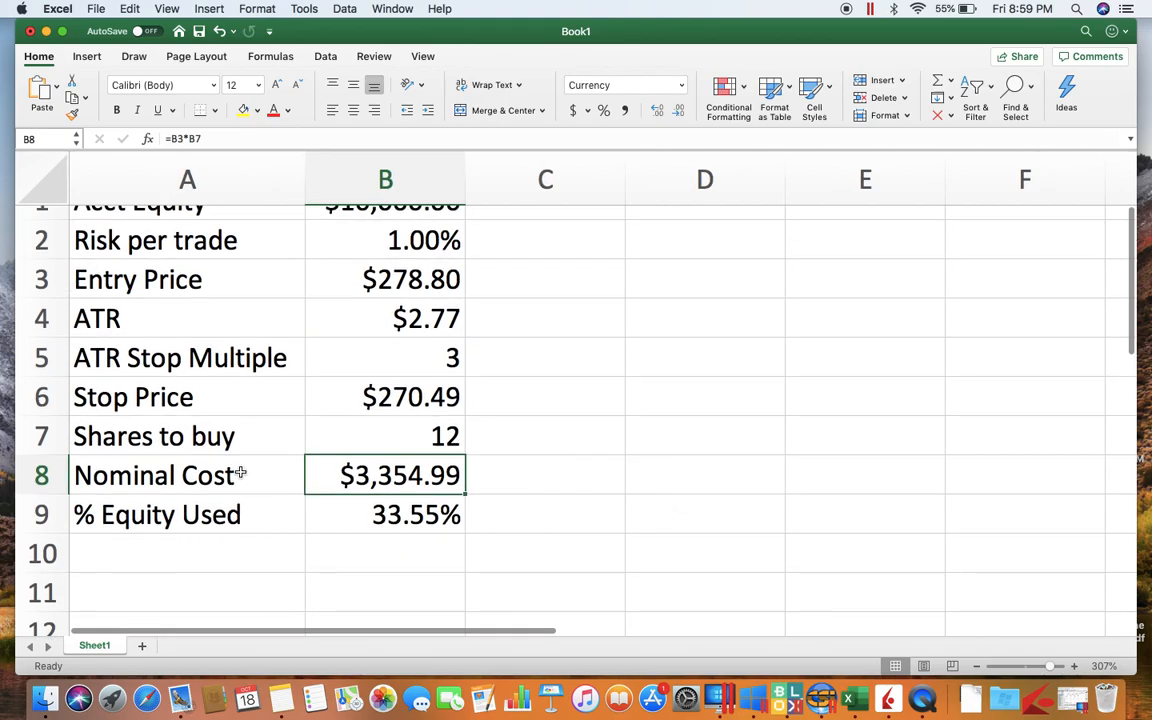
pyautogui.scroll(3)
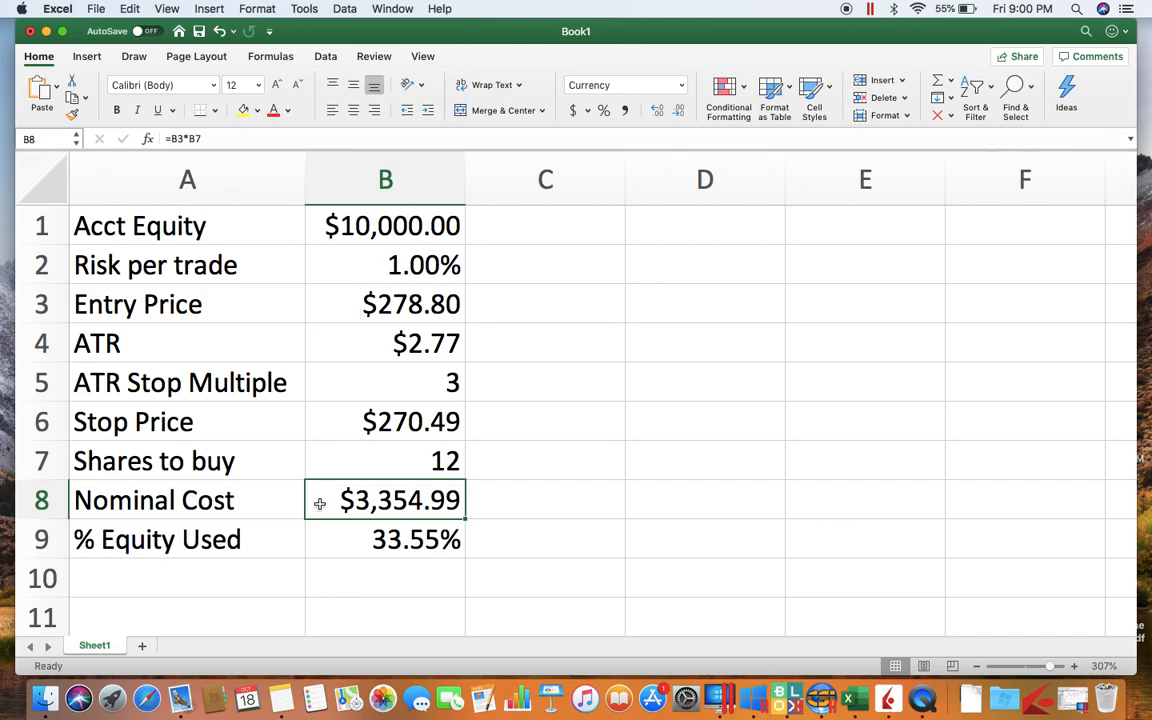
pyautogui.doubleClick(385, 500)
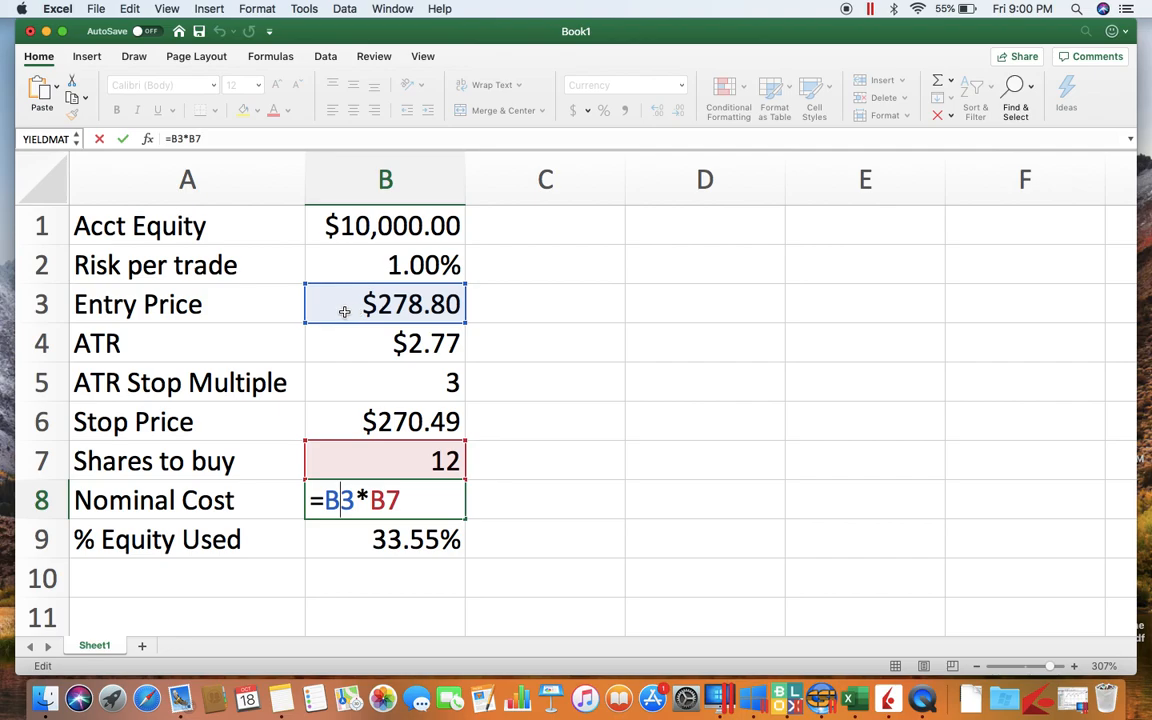
pyautogui.moveTo(369, 462)
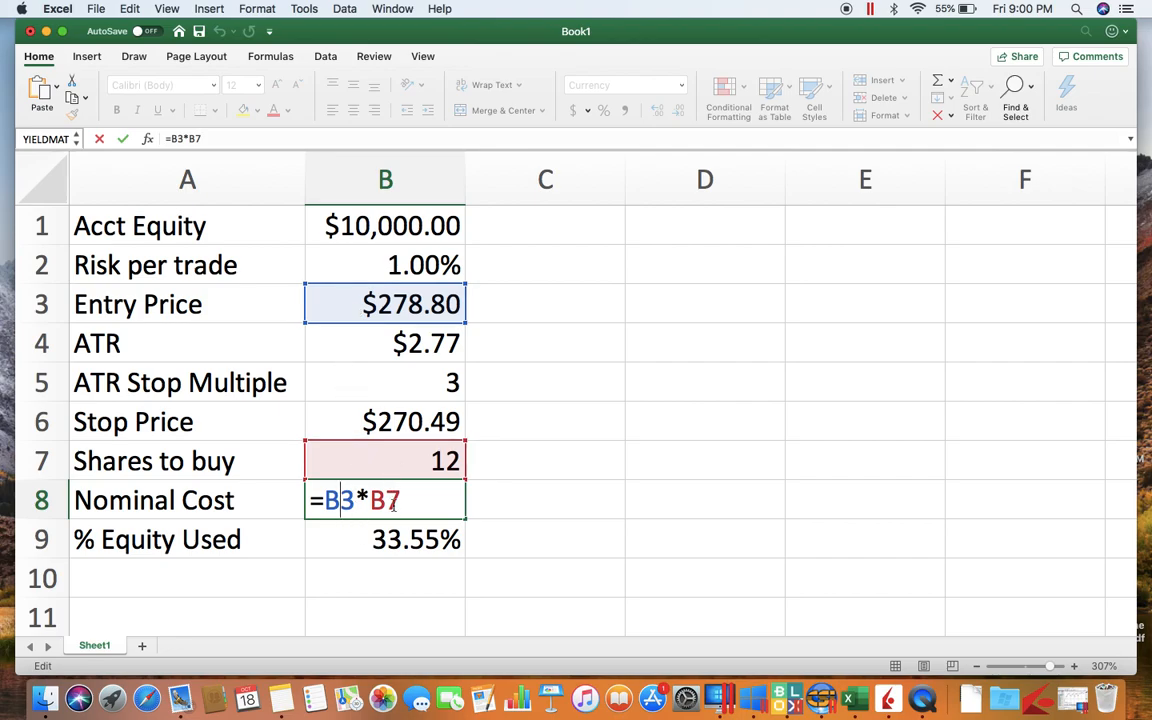
pyautogui.press('Return')
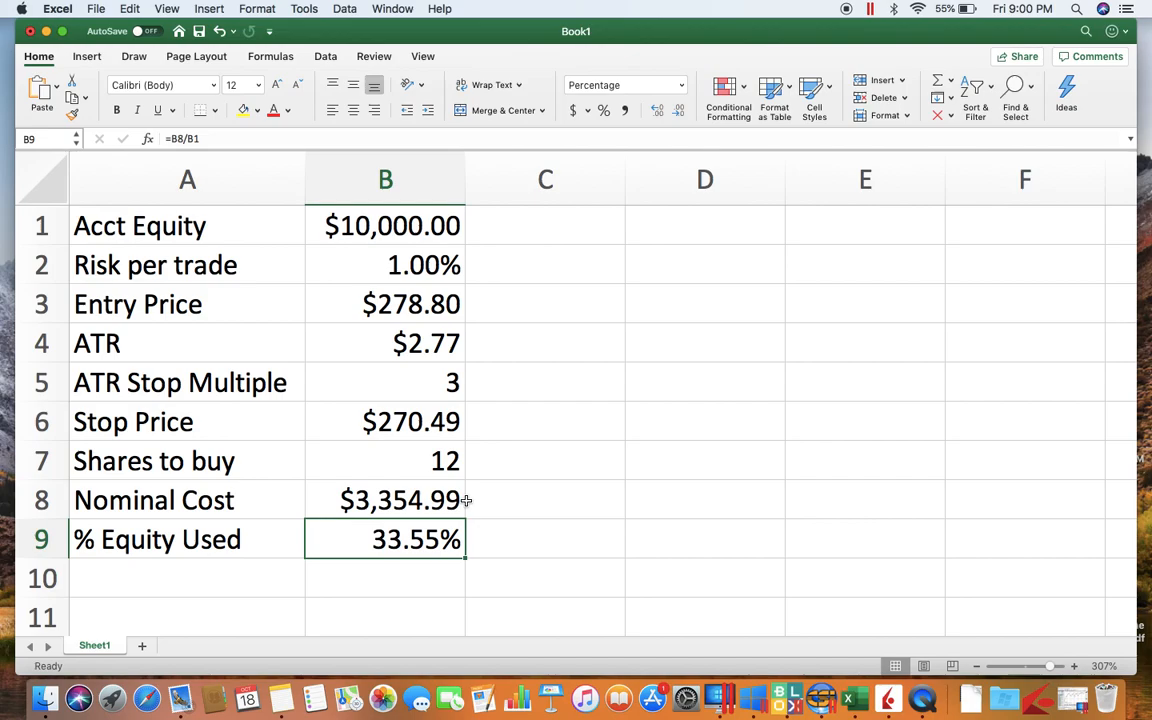
pyautogui.moveTo(240, 546)
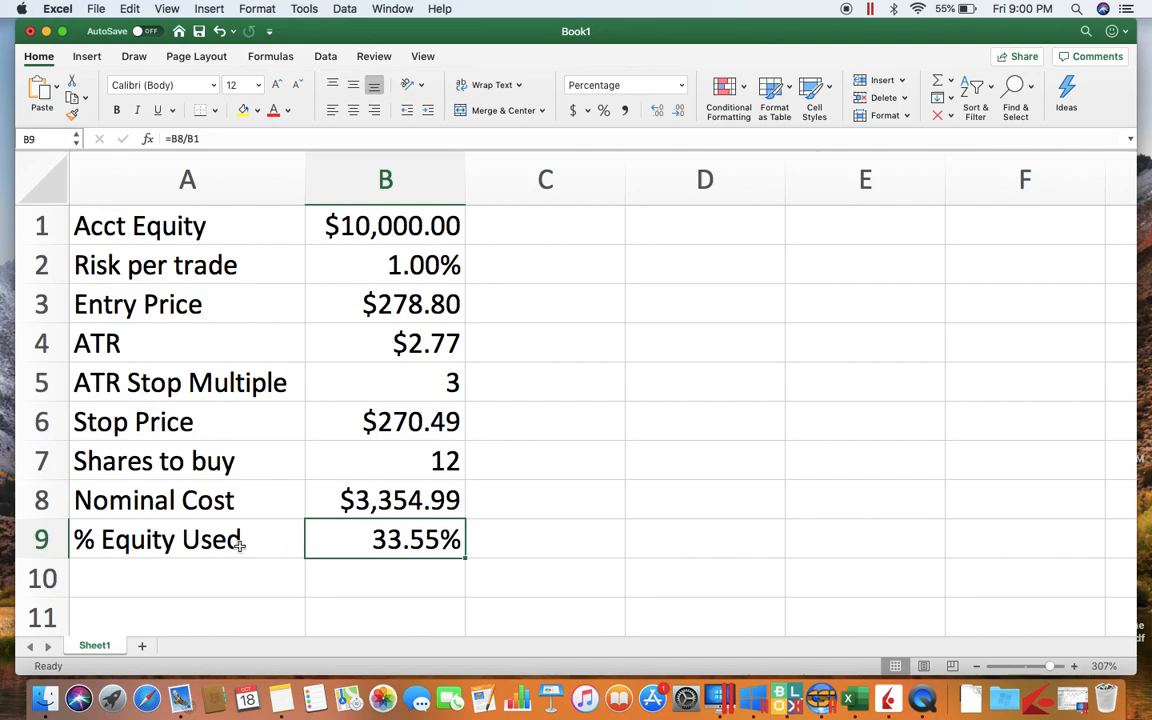
pyautogui.moveTo(248, 541)
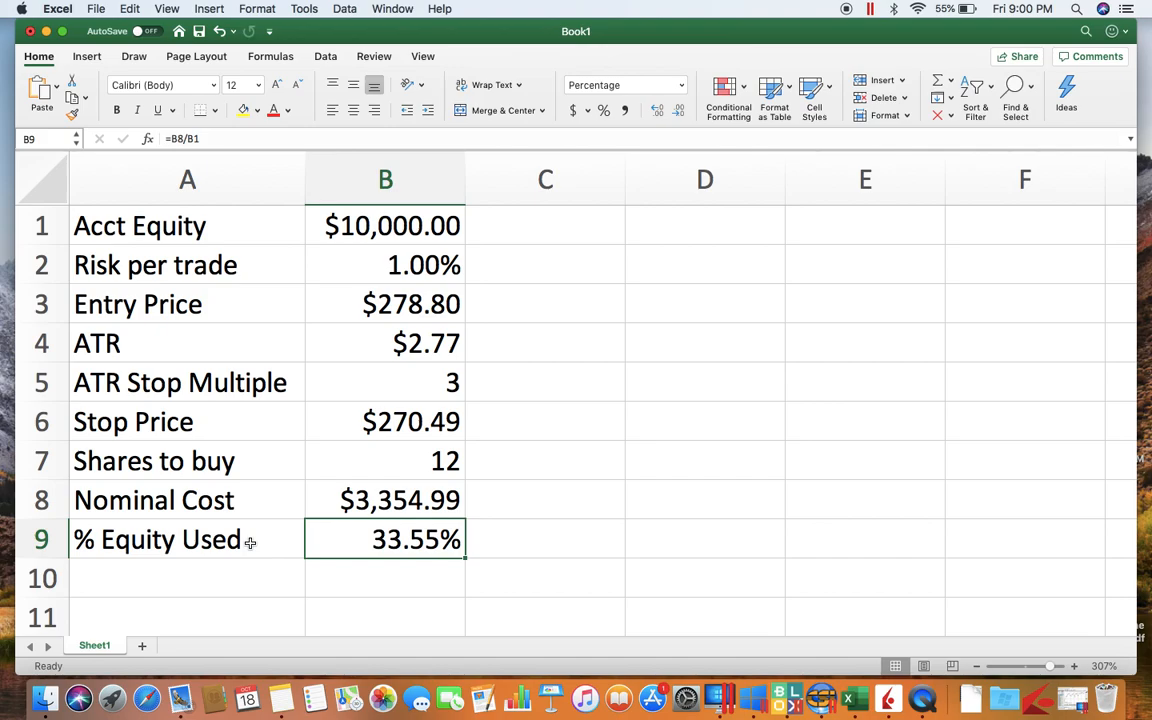
pyautogui.moveTo(358, 264)
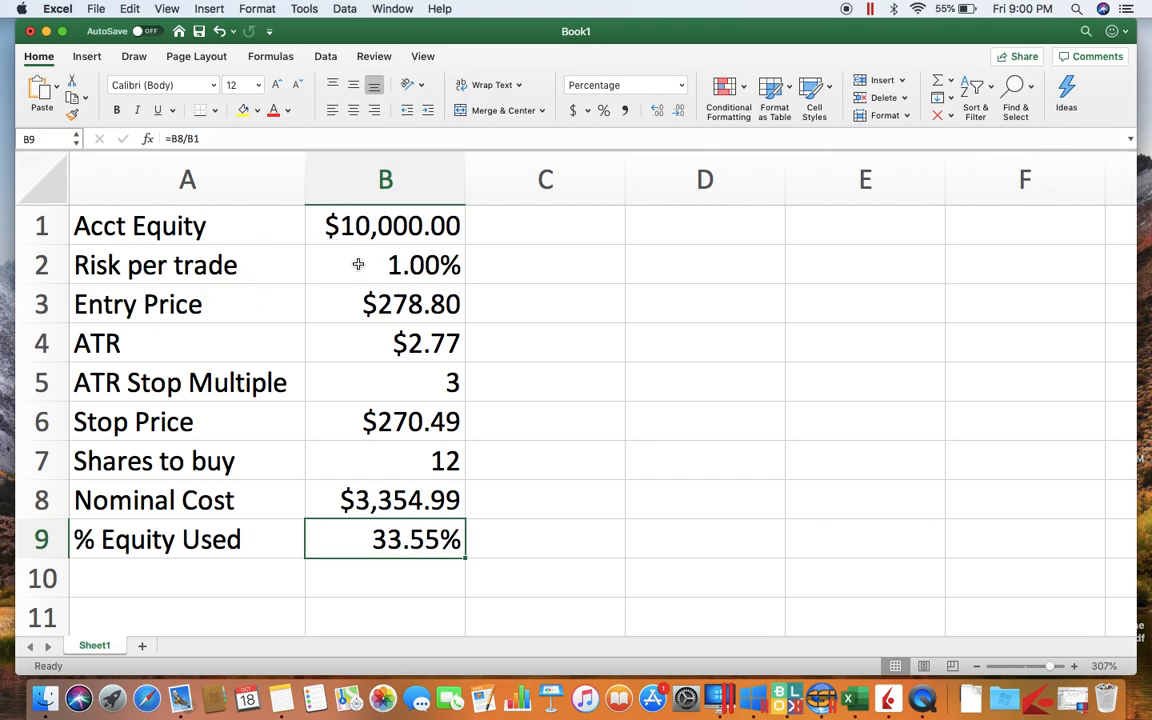
pyautogui.moveTo(345, 543)
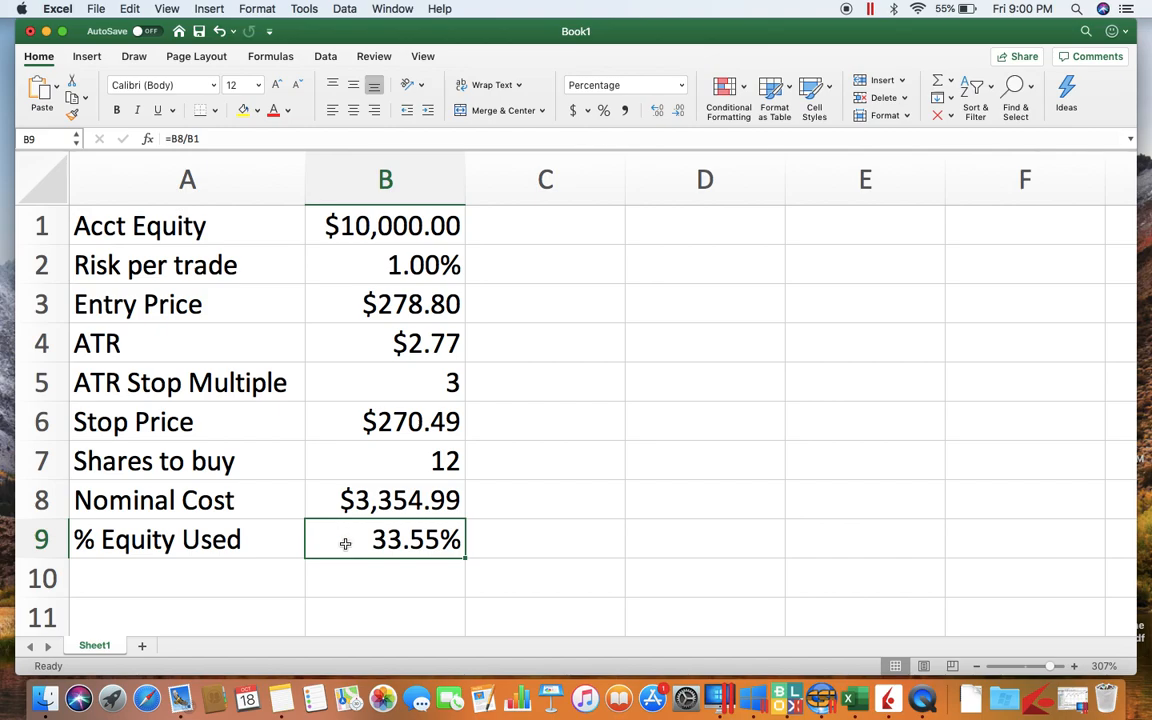
pyautogui.doubleClick(385, 539)
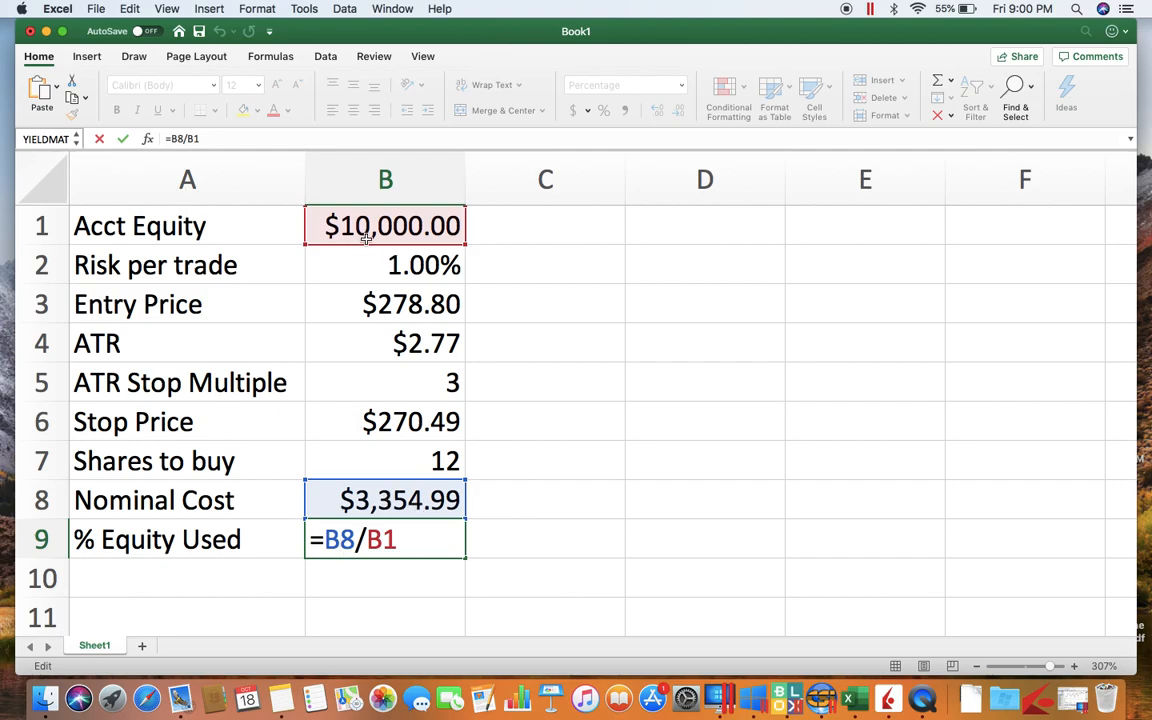
pyautogui.moveTo(437, 548)
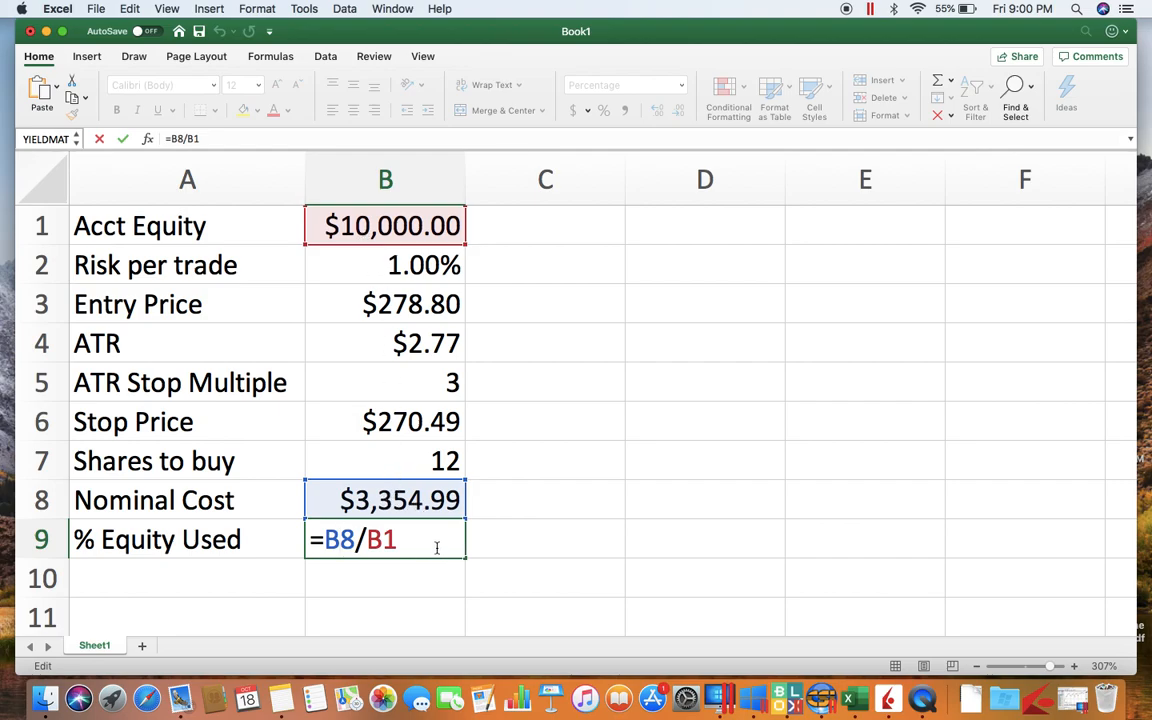
pyautogui.press('Return')
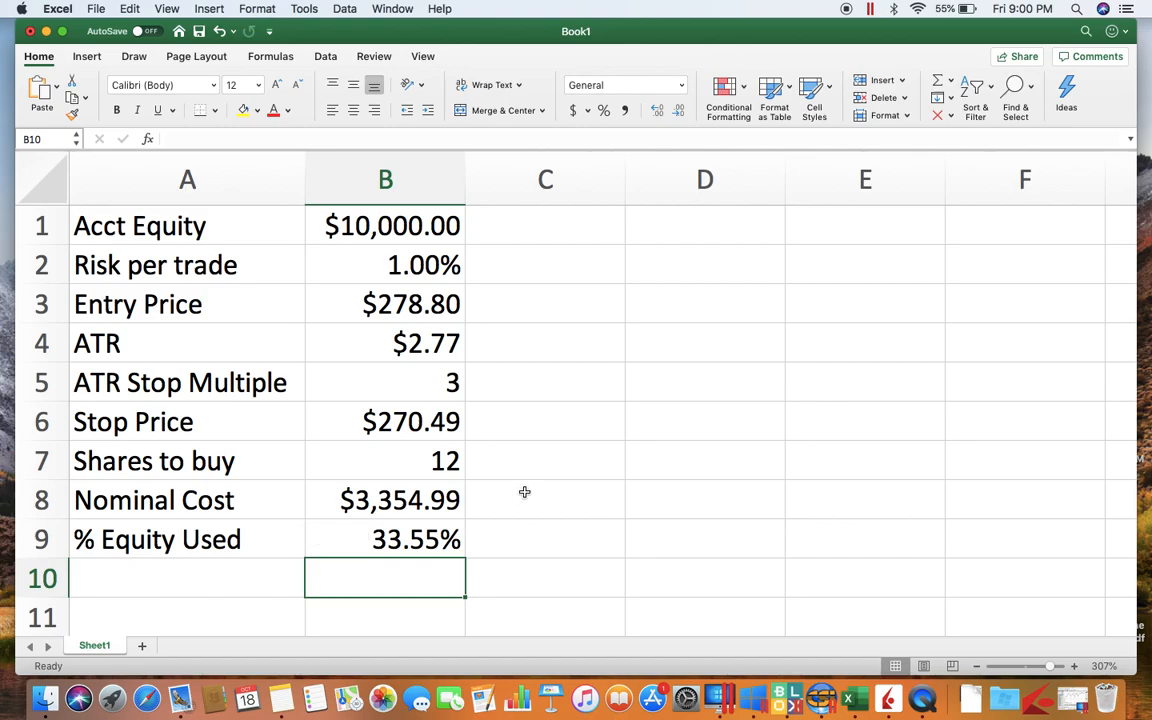
pyautogui.moveTo(566, 455)
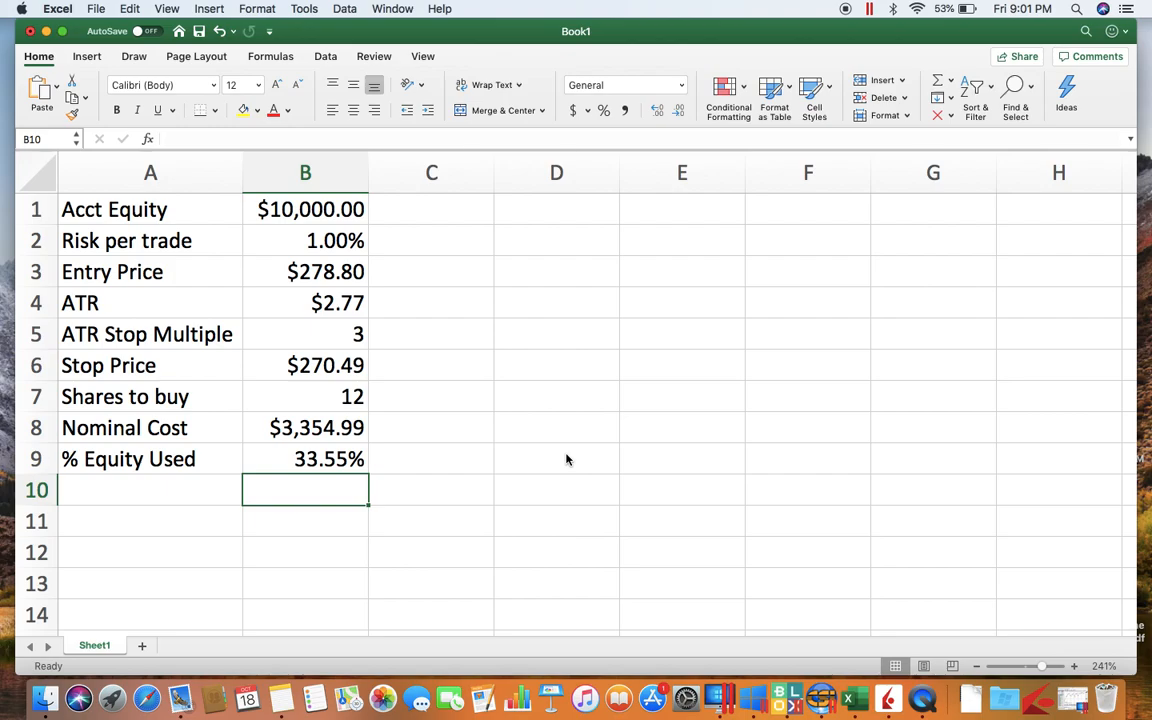
pyautogui.moveTo(286, 271)
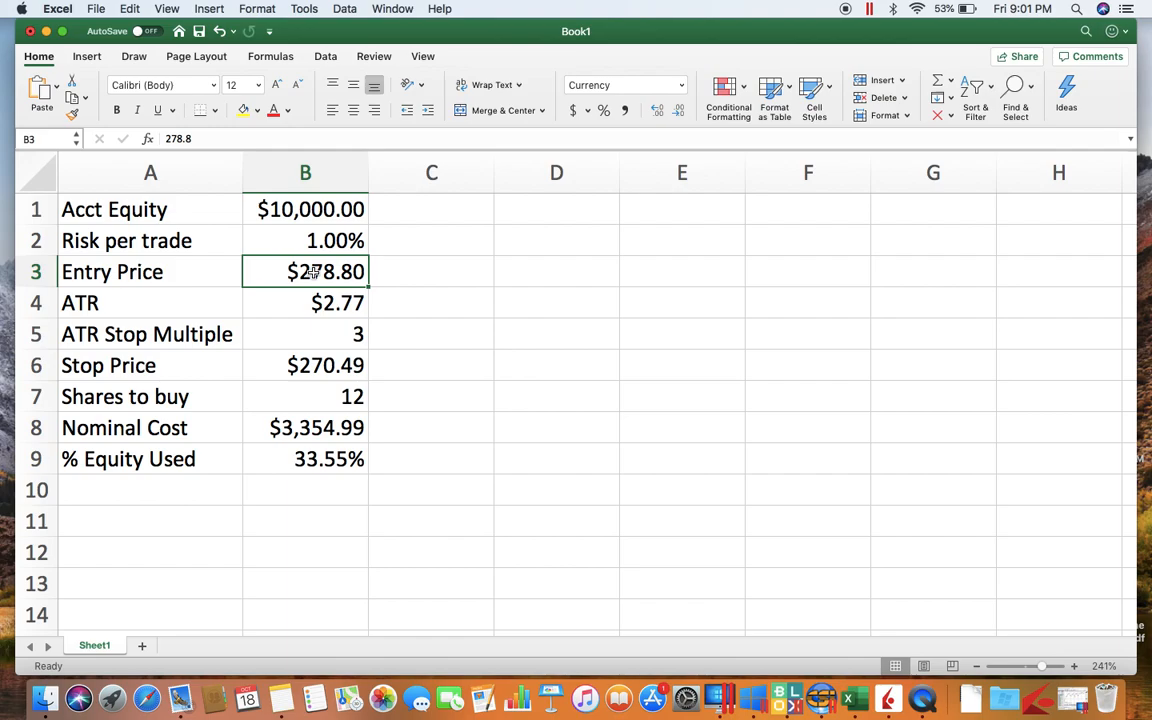
# - Enter Entry Price 45 in B3 and ATR 1 in B4
pyautogui.write('45')
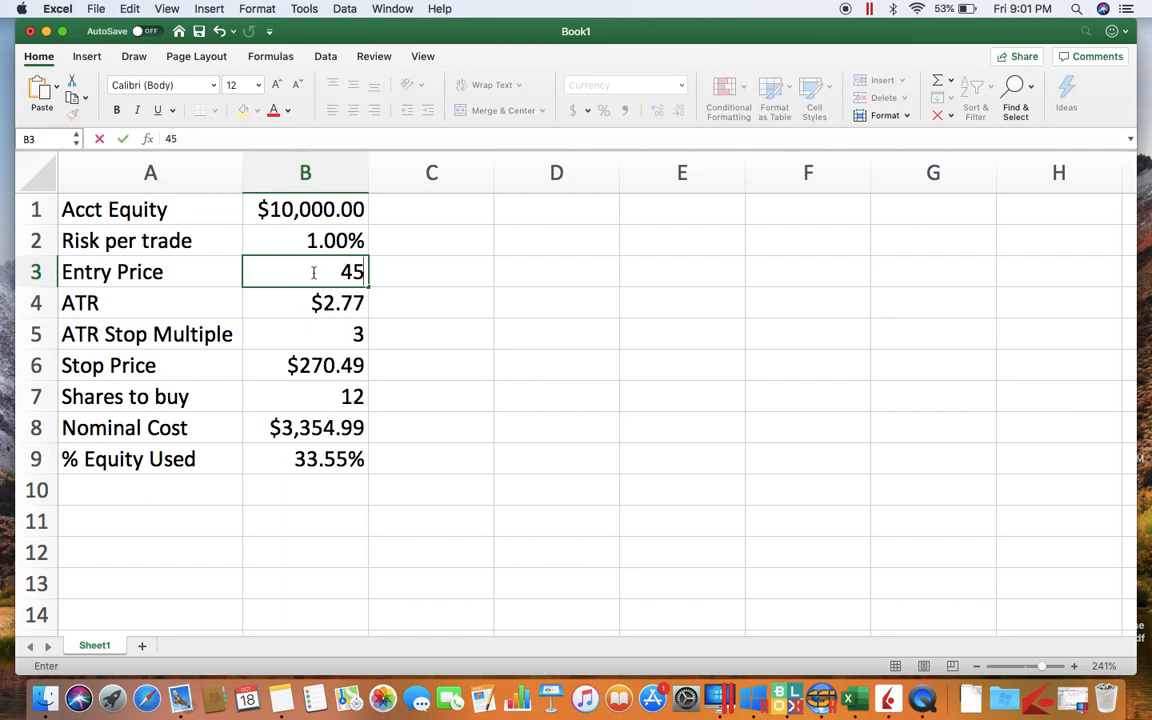
pyautogui.press('Return')
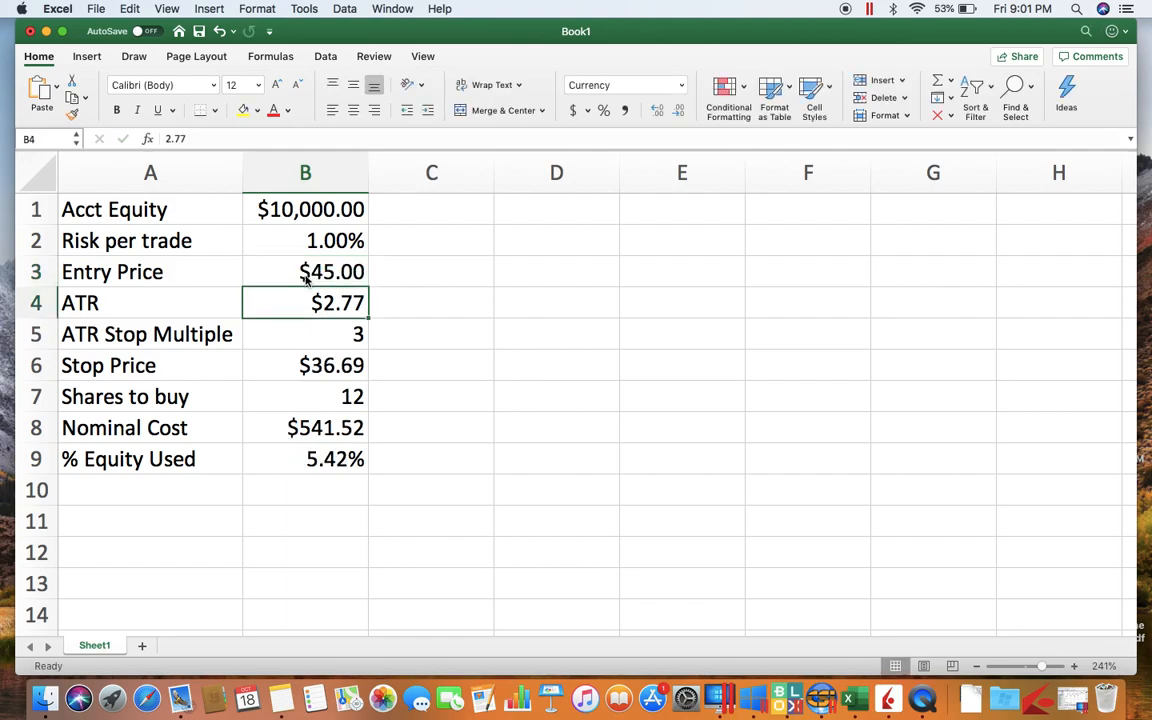
pyautogui.write('1')
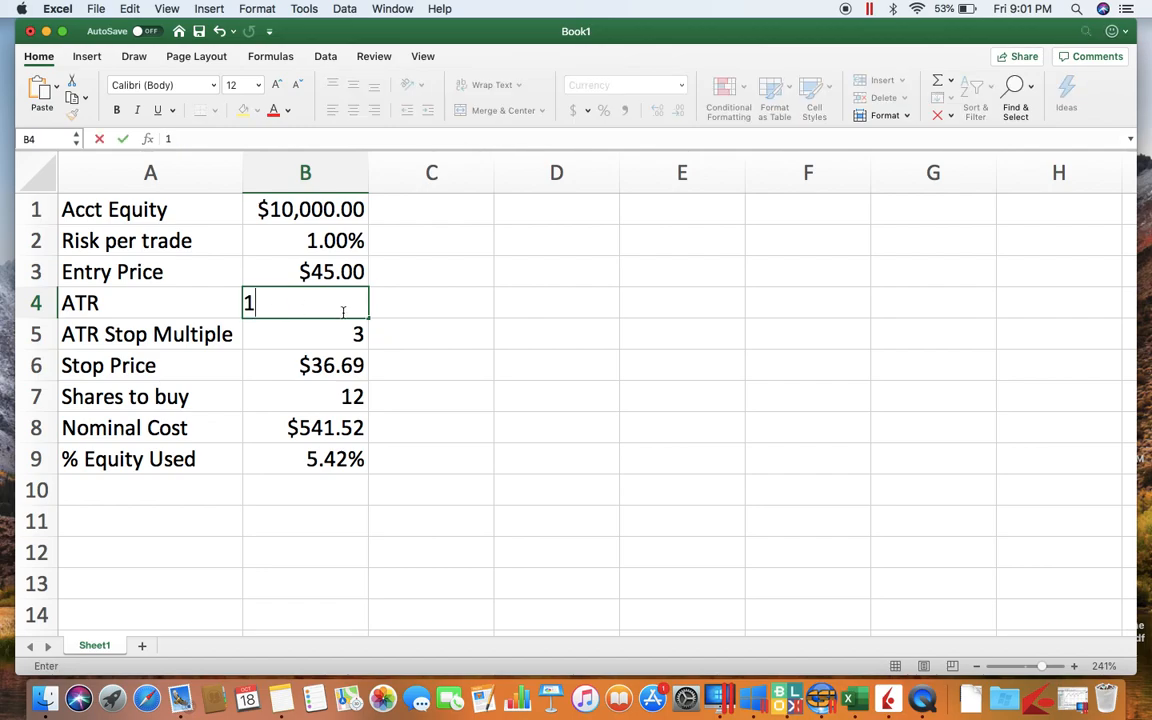
pyautogui.press('Return')
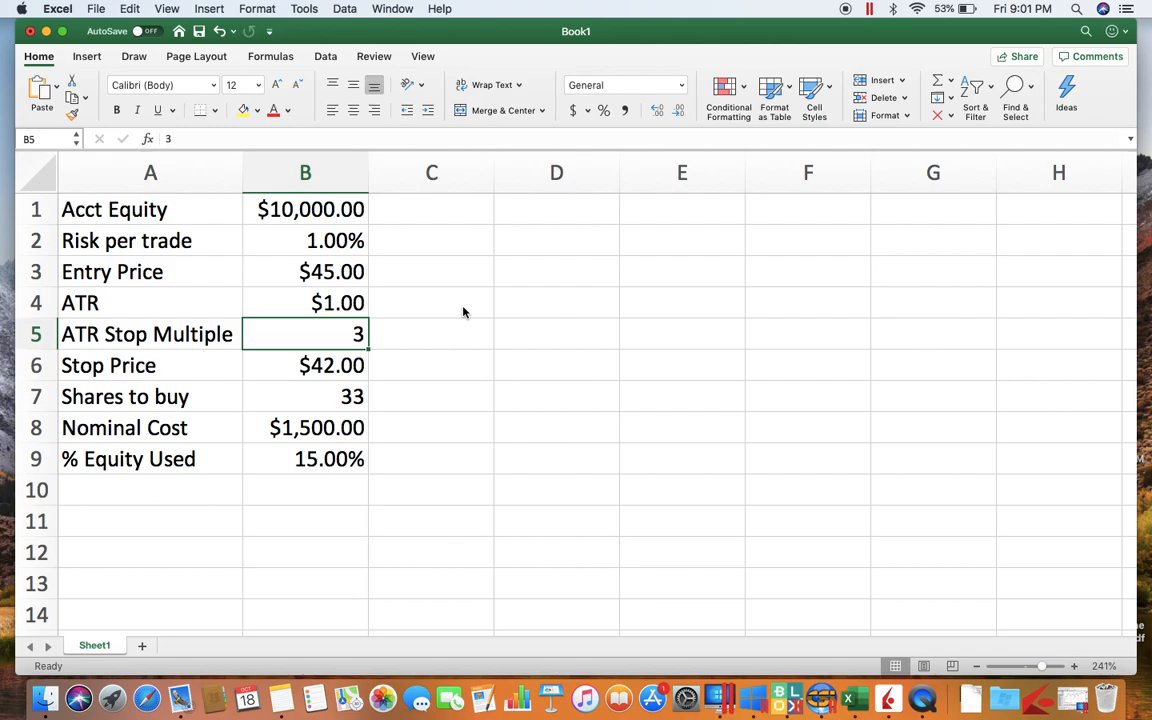
pyautogui.moveTo(357, 341)
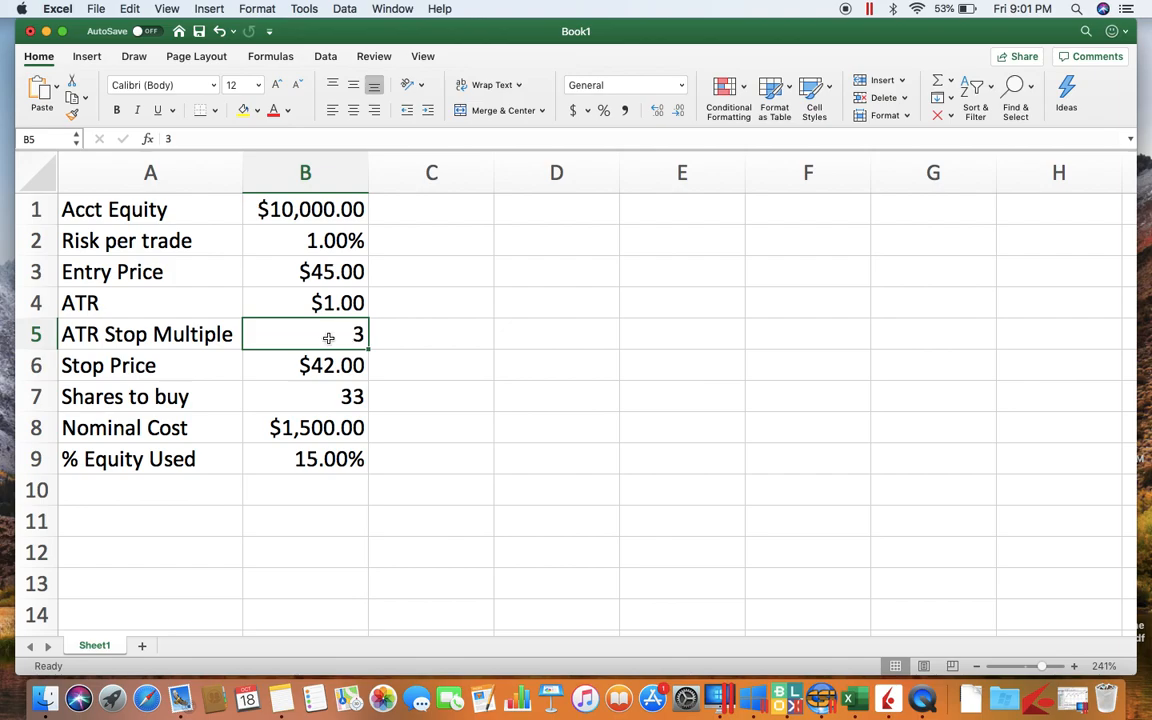
pyautogui.moveTo(287, 374)
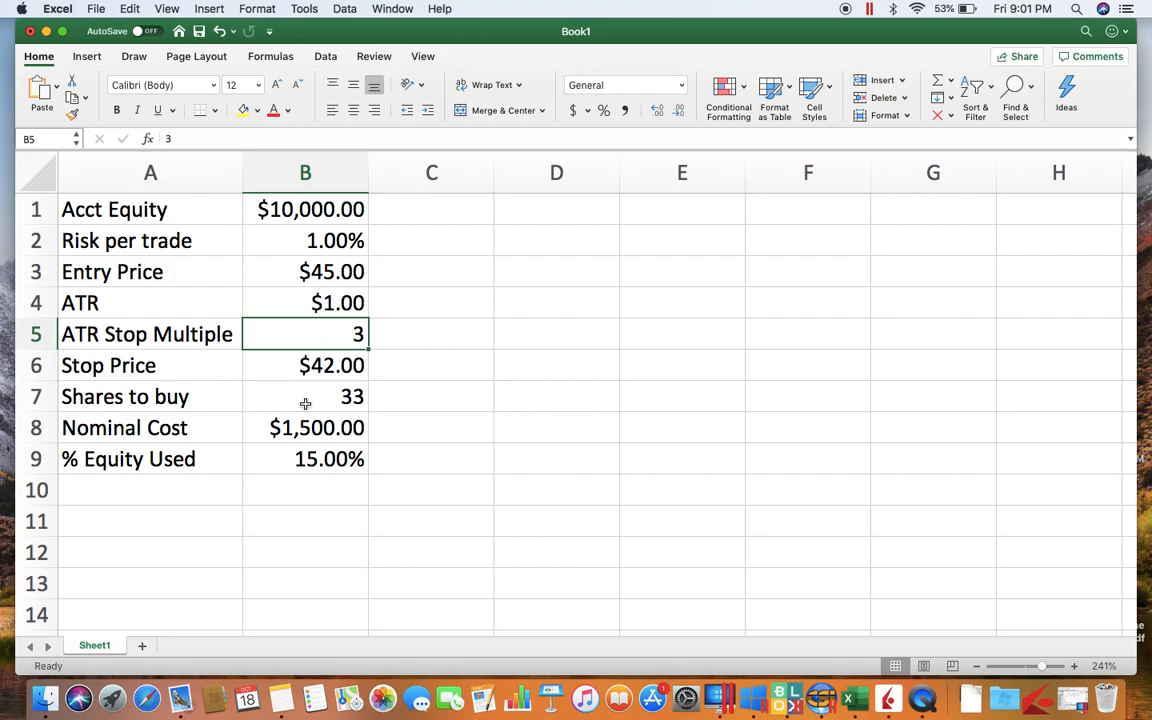
pyautogui.moveTo(274, 467)
pyautogui.write('2')
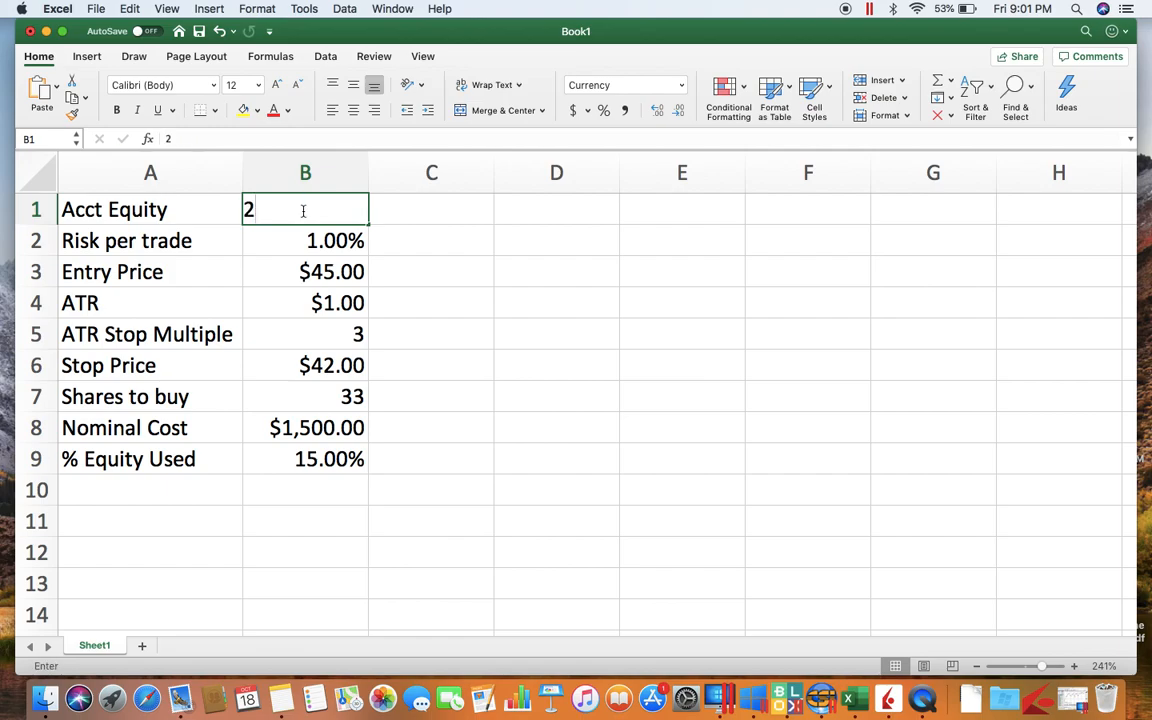
# - Confirm Acct Equity of 25000 in B1
pyautogui.press('Return')
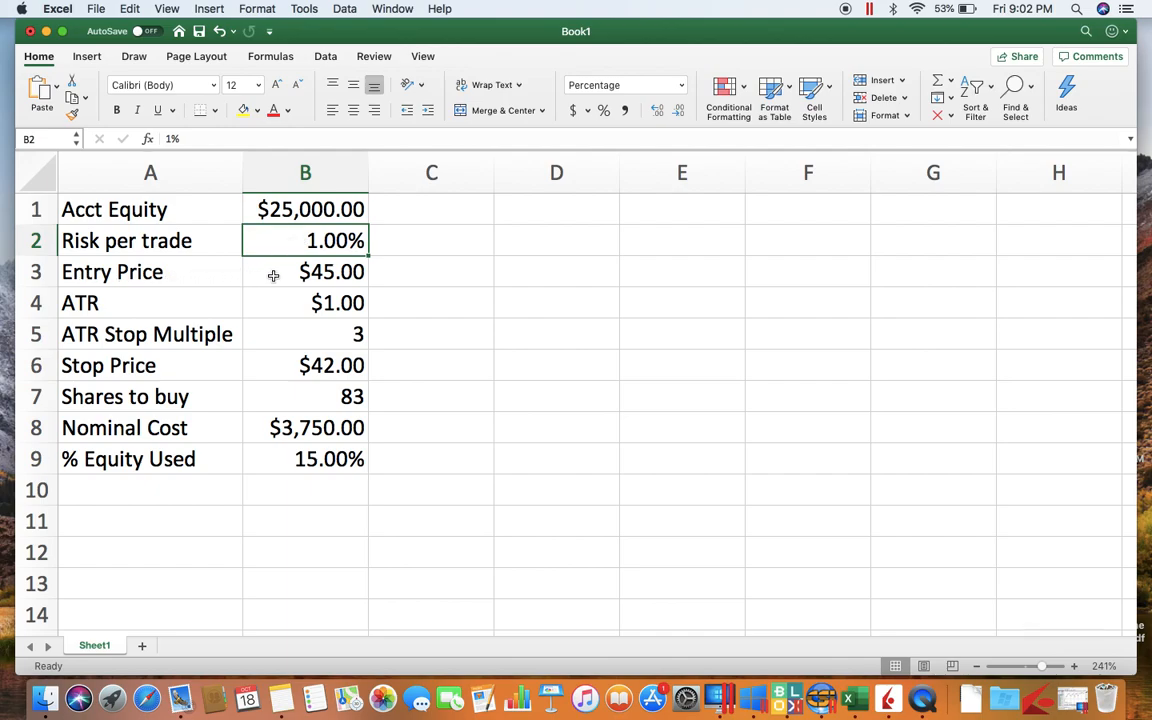
pyautogui.moveTo(276, 311)
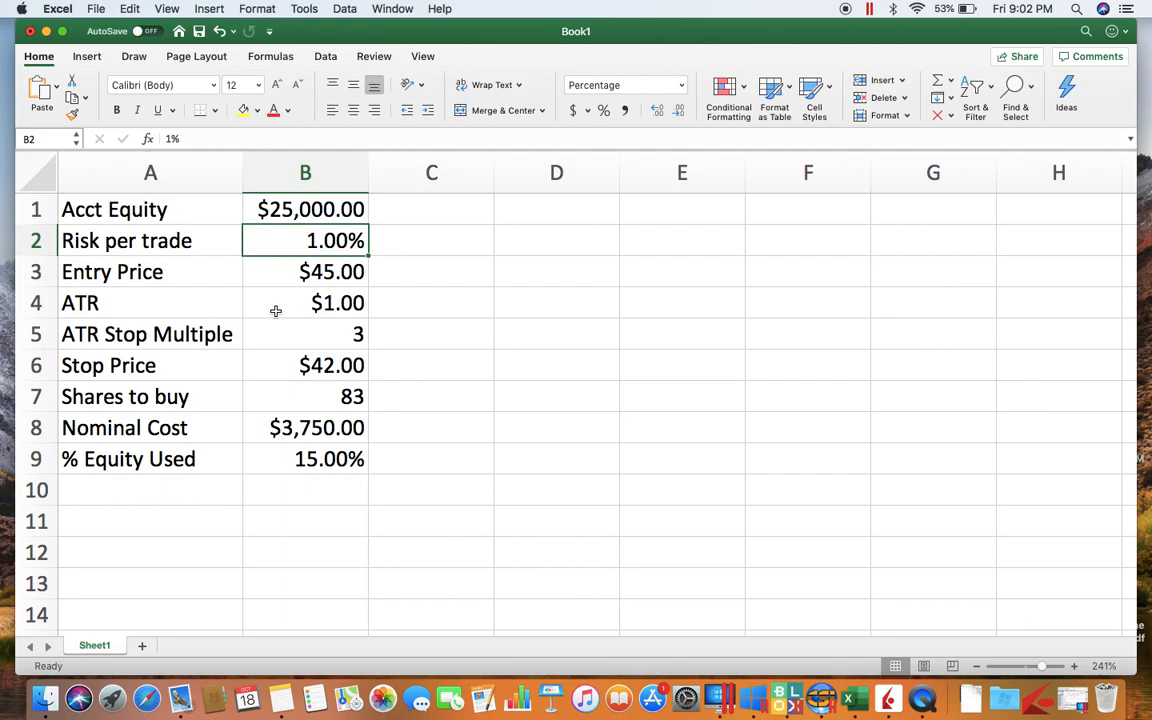
pyautogui.moveTo(296, 334)
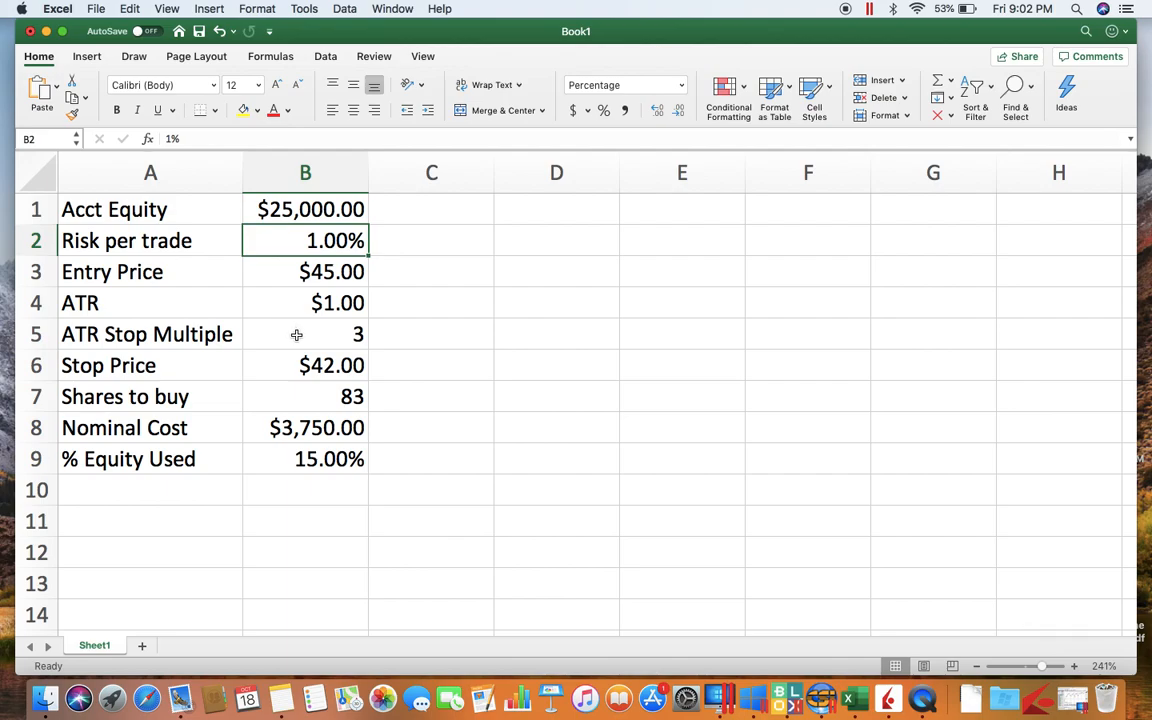